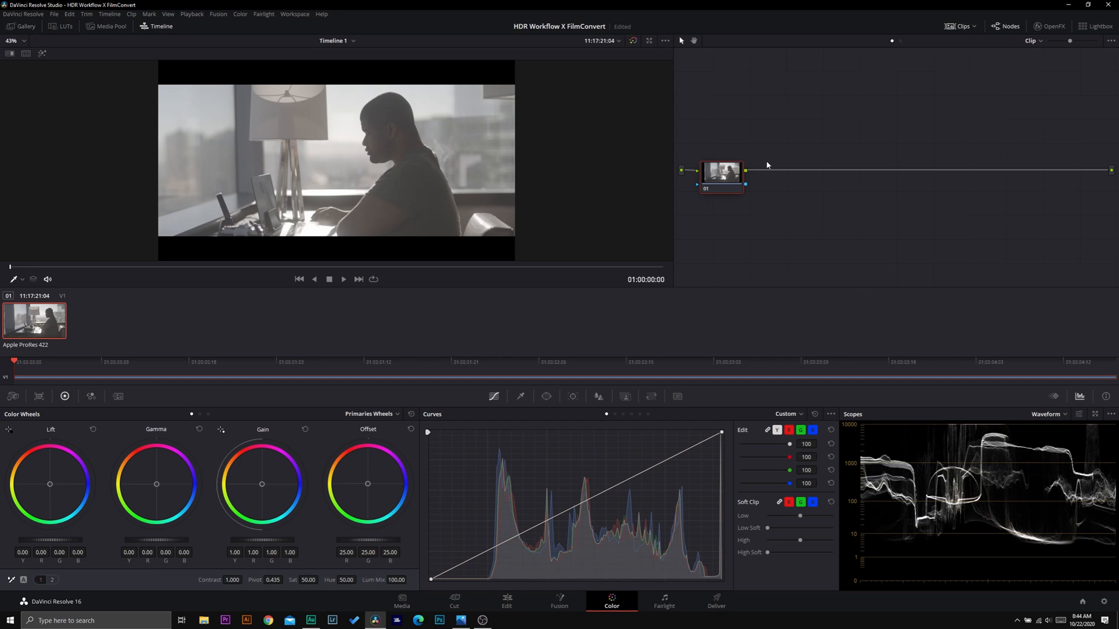
{"action": "mouse_move", "coordinate": [747, 177]}
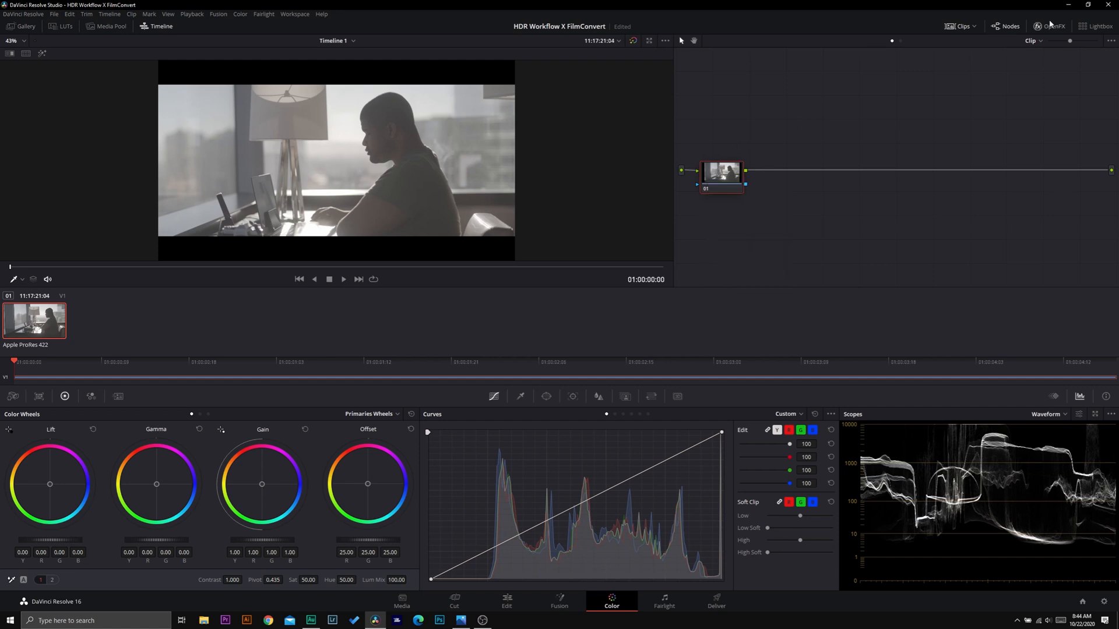
In FilmConvert Nitrate settings, choose camera make ZCam, model E2, profile ZLog2.
{"action": "left_click", "coordinate": [1049, 26]}
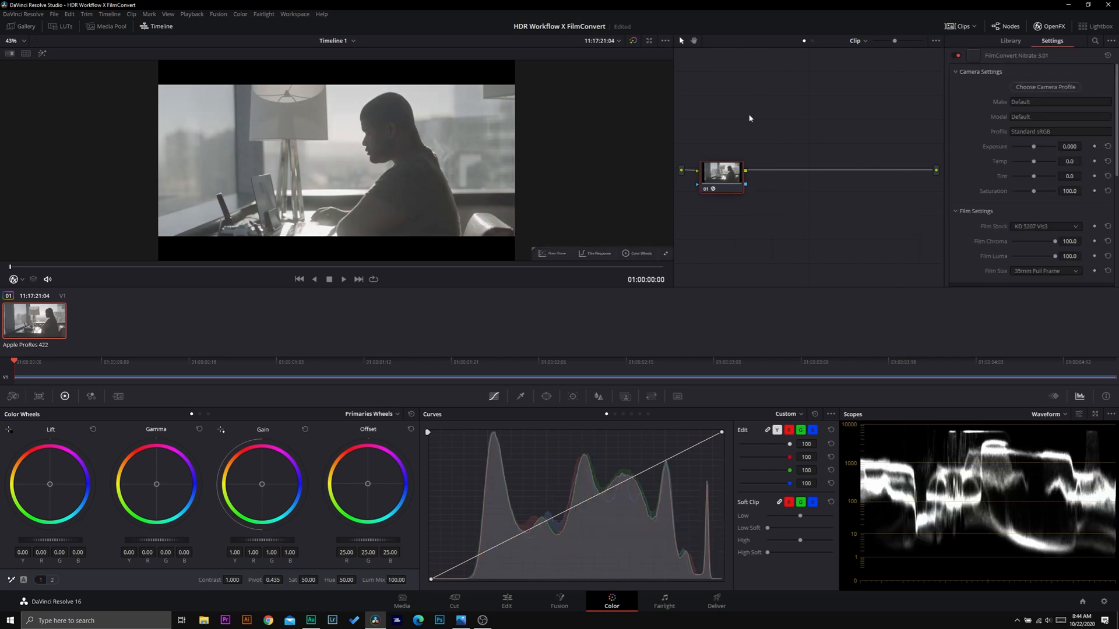
{"action": "left_click", "coordinate": [1059, 101]}
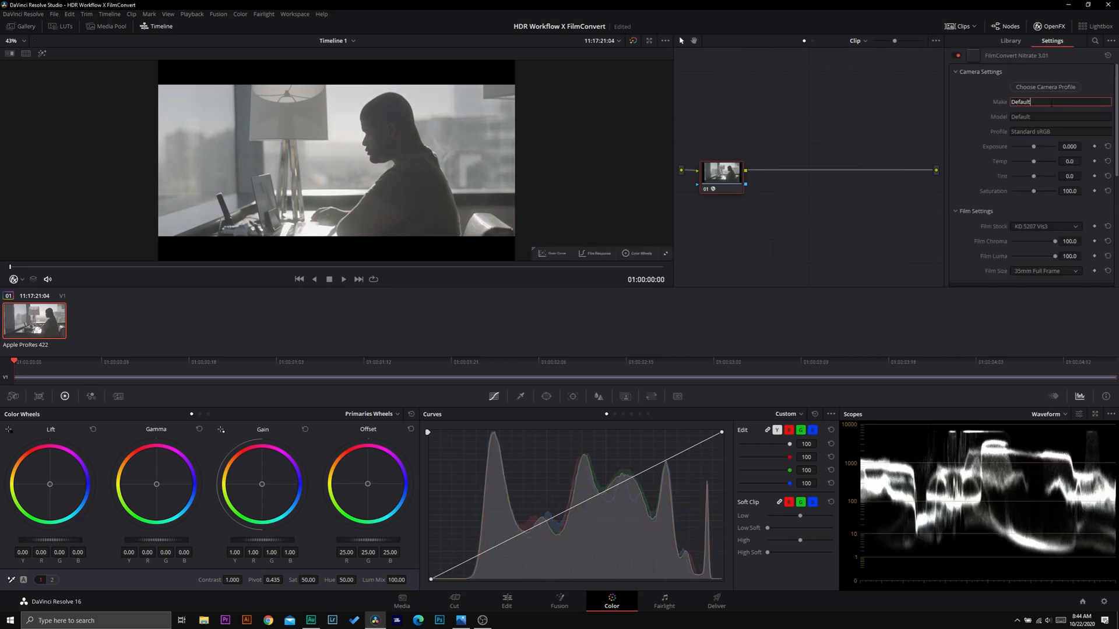
{"action": "left_click", "coordinate": [1046, 86]}
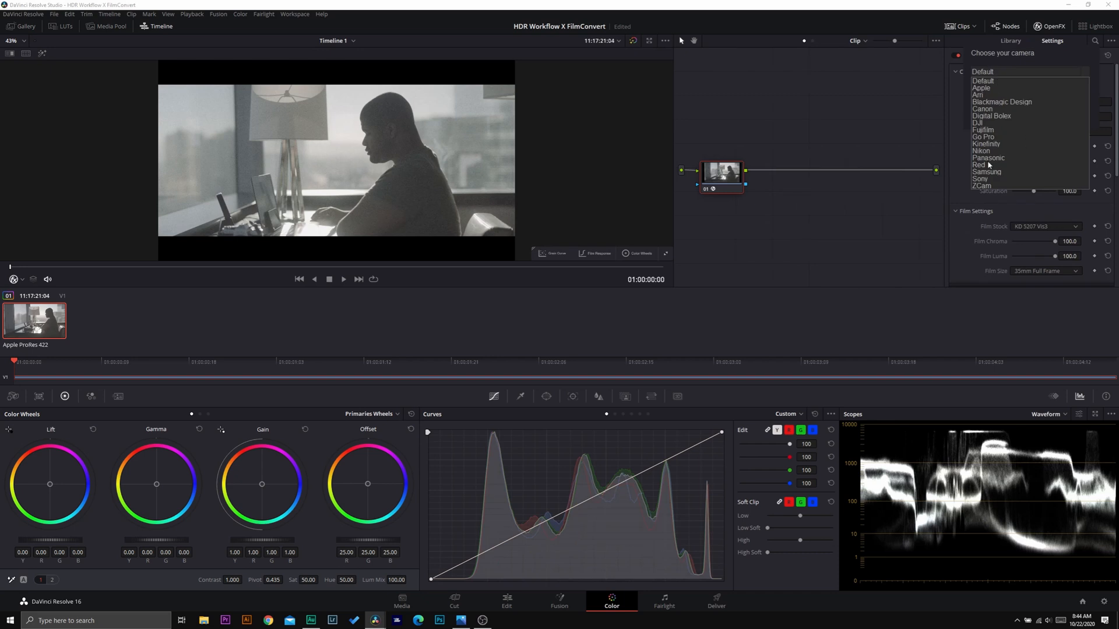
{"action": "left_click", "coordinate": [980, 179]}
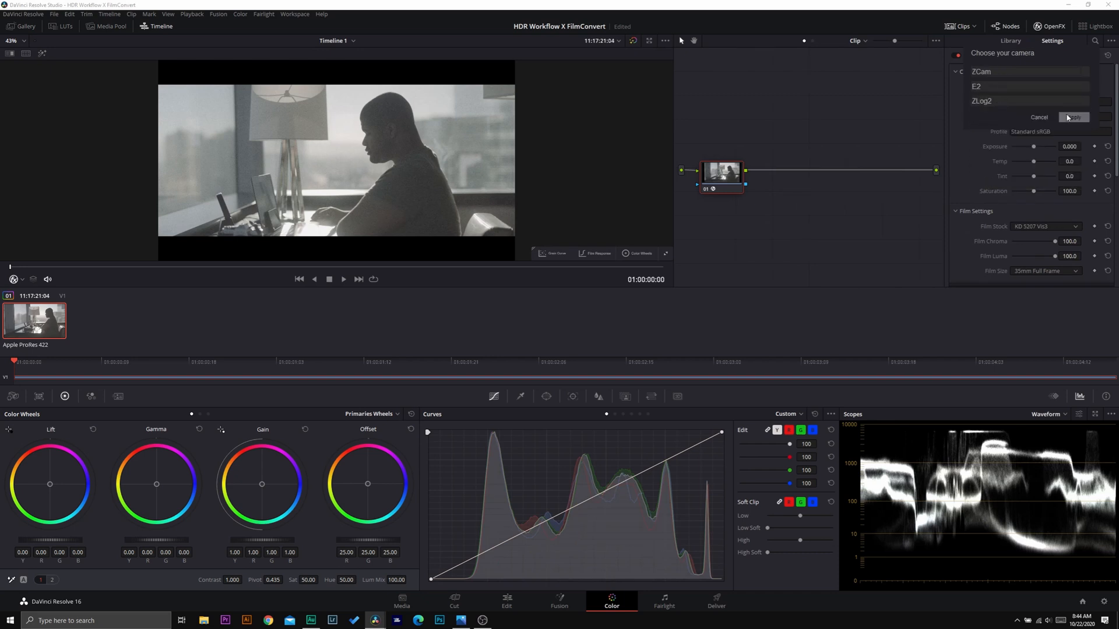
{"action": "left_click", "coordinate": [1074, 117]}
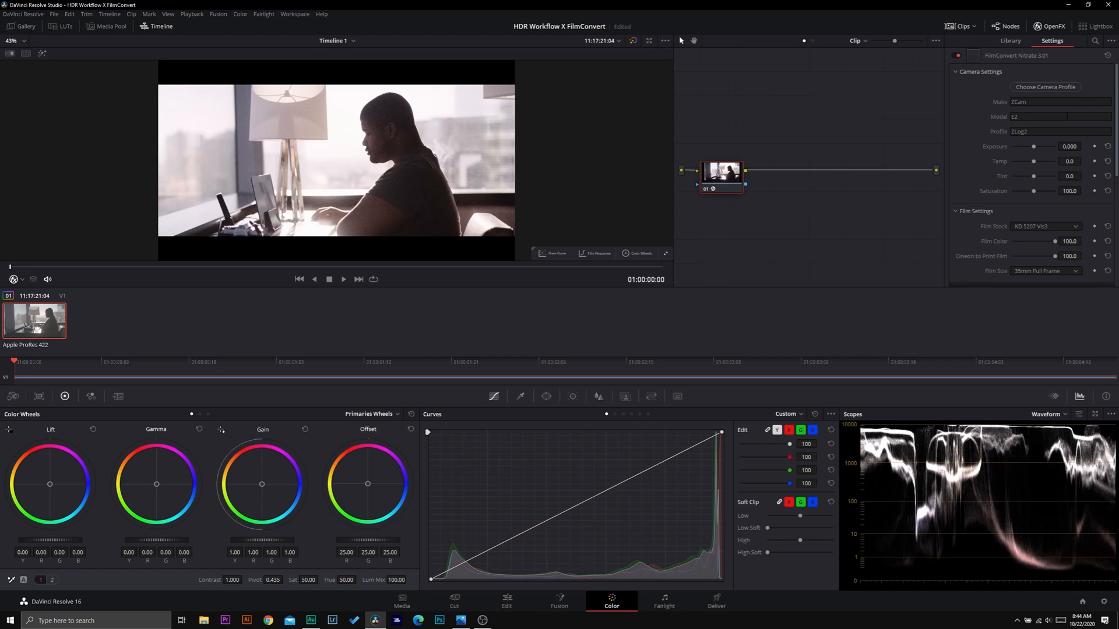
{"action": "mouse_move", "coordinate": [1049, 187]}
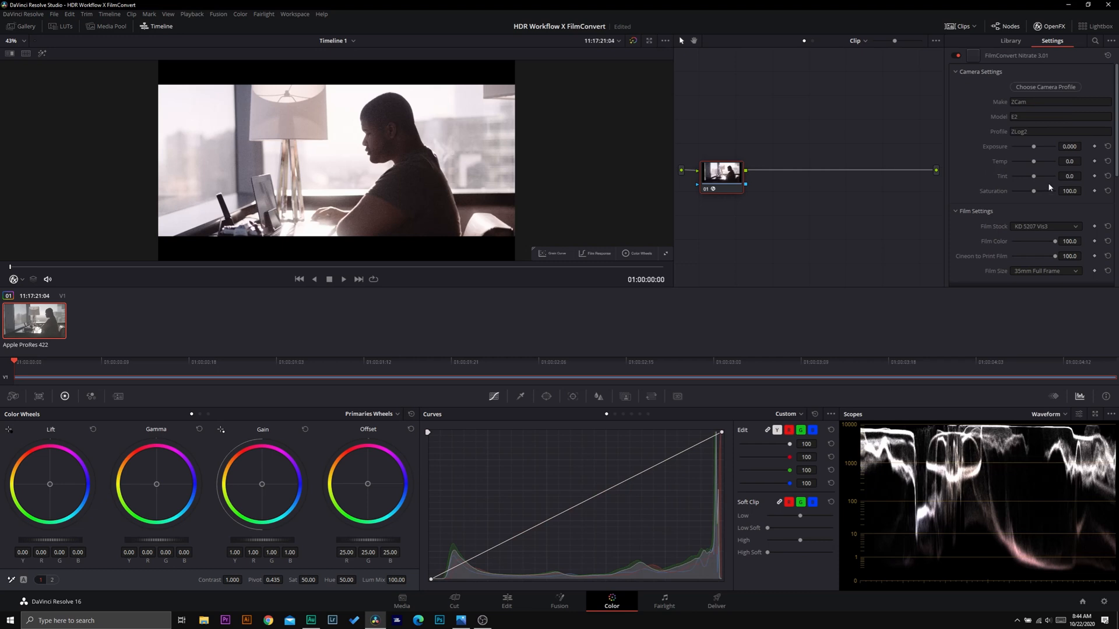
Raise FilmConvert saturation to 179.6 and reshape the grain response curve points.
{"action": "left_click_drag", "start_coordinate": [1032, 191], "coordinate": [1048, 191]}
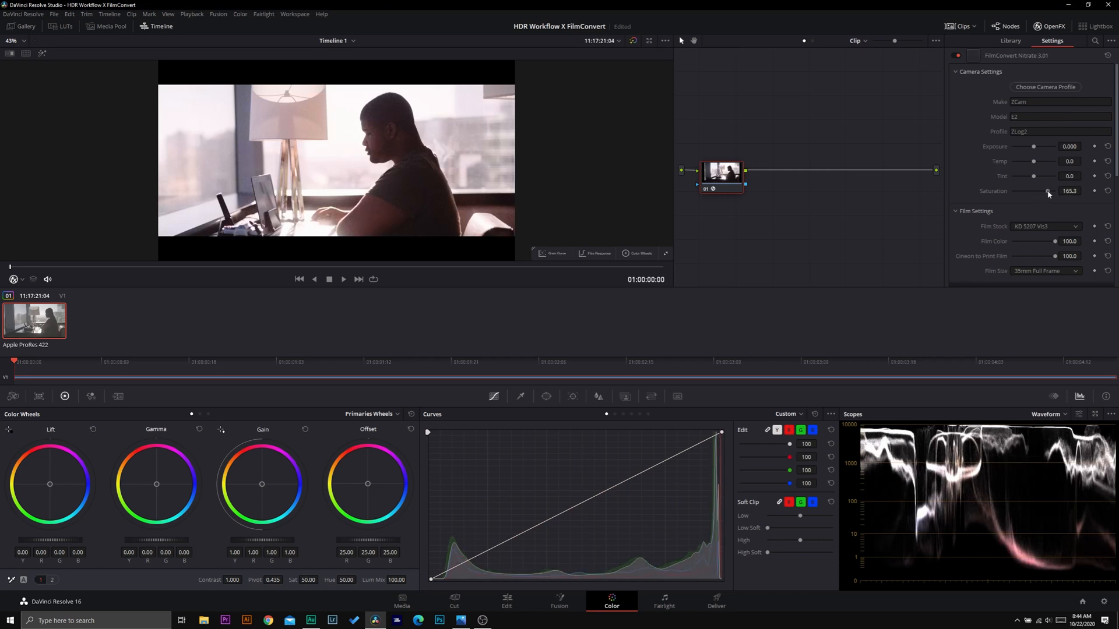
{"action": "left_click_drag", "start_coordinate": [1046, 191], "coordinate": [1050, 191]}
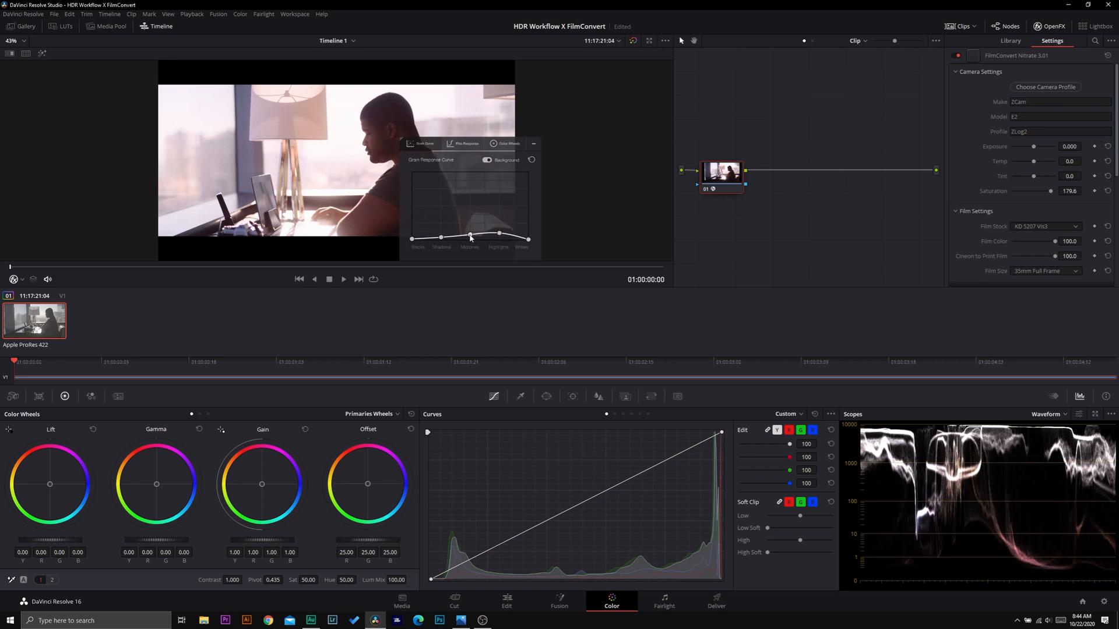
{"action": "left_click_drag", "start_coordinate": [470, 235], "coordinate": [499, 233]}
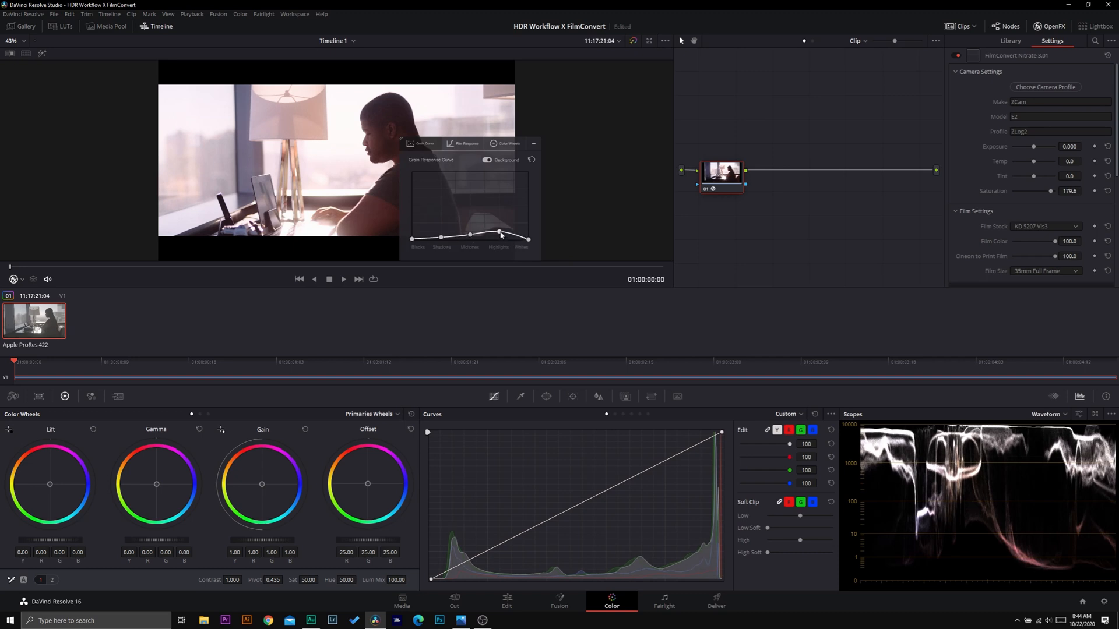
{"action": "left_click_drag", "start_coordinate": [499, 233], "coordinate": [470, 231]}
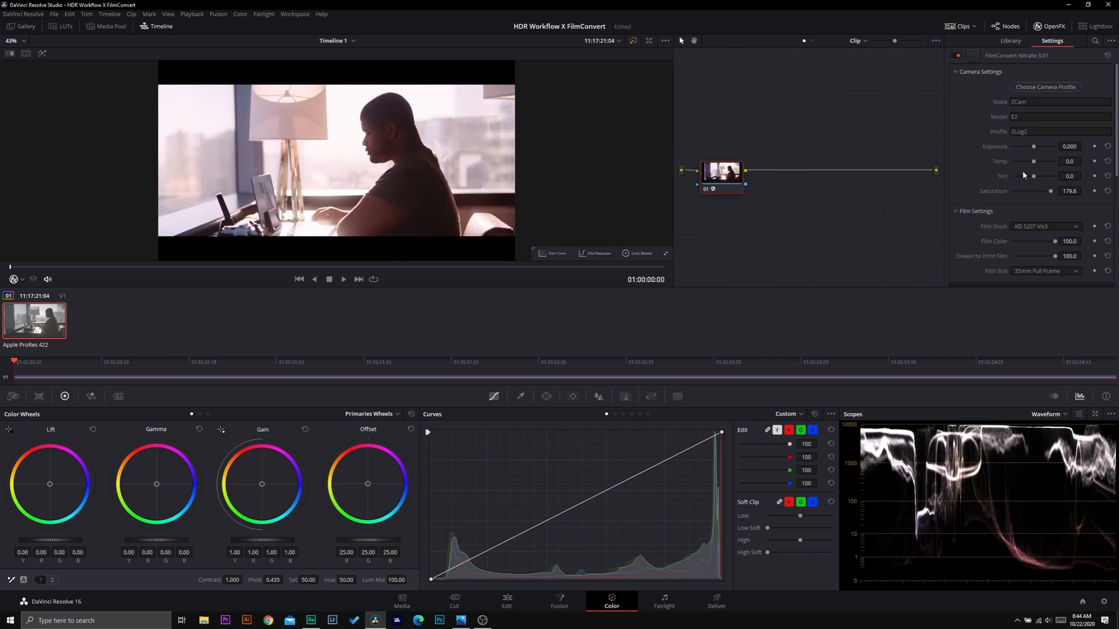
Lower FilmConvert tint and temperature each to -18.4.
{"action": "left_click_drag", "start_coordinate": [1034, 176], "coordinate": [1020, 176]}
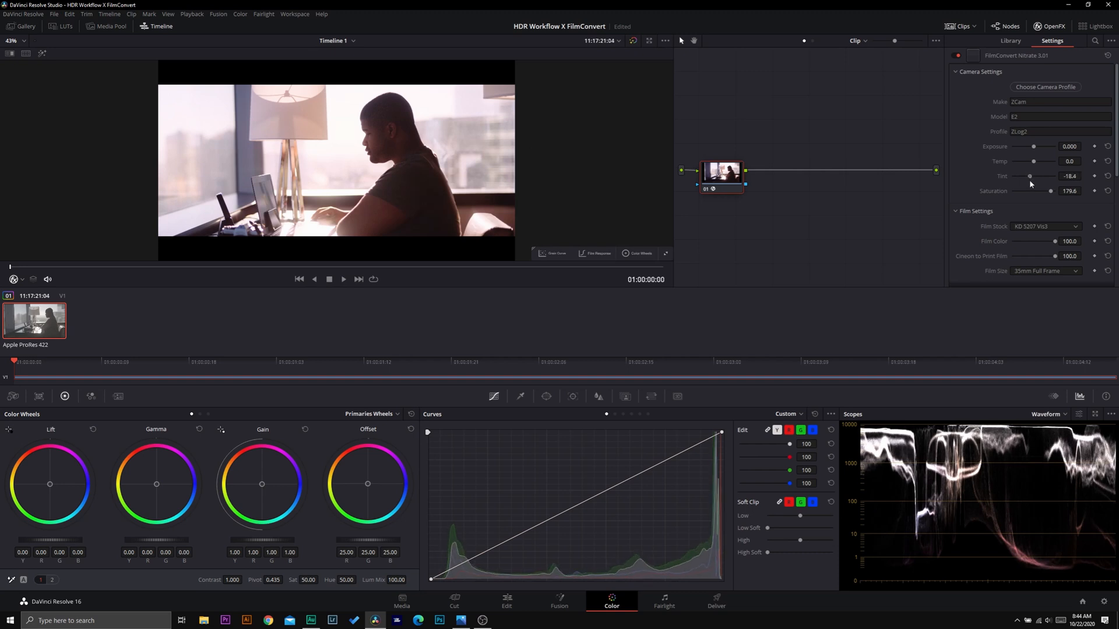
{"action": "left_click_drag", "start_coordinate": [1035, 161], "coordinate": [1029, 162]}
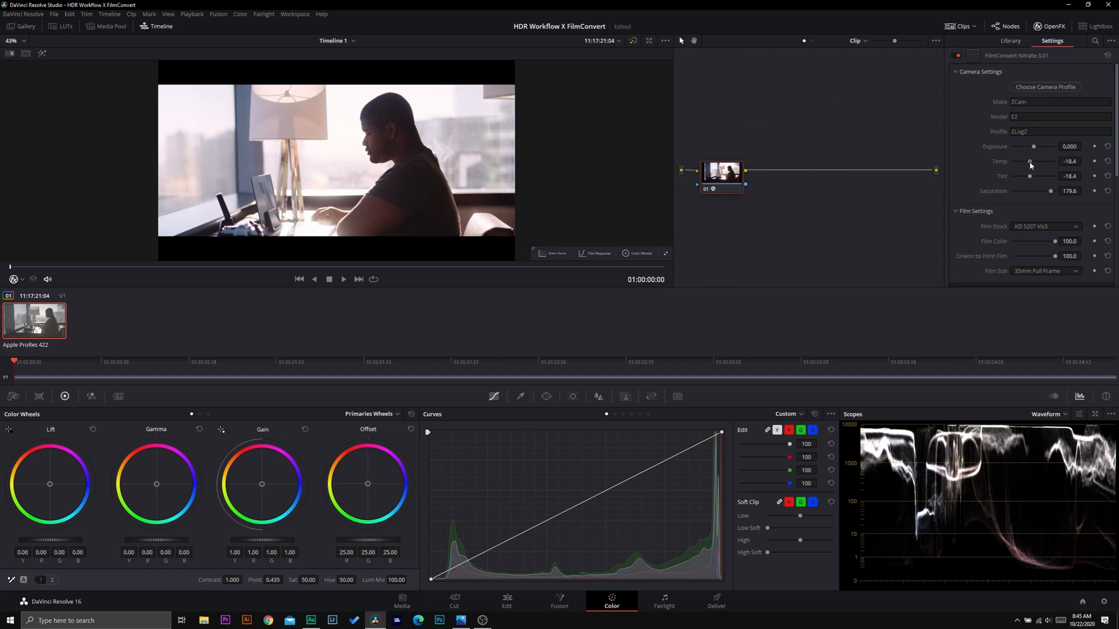
{"action": "scroll", "scroll_direction": "down", "scroll_amount": 3}
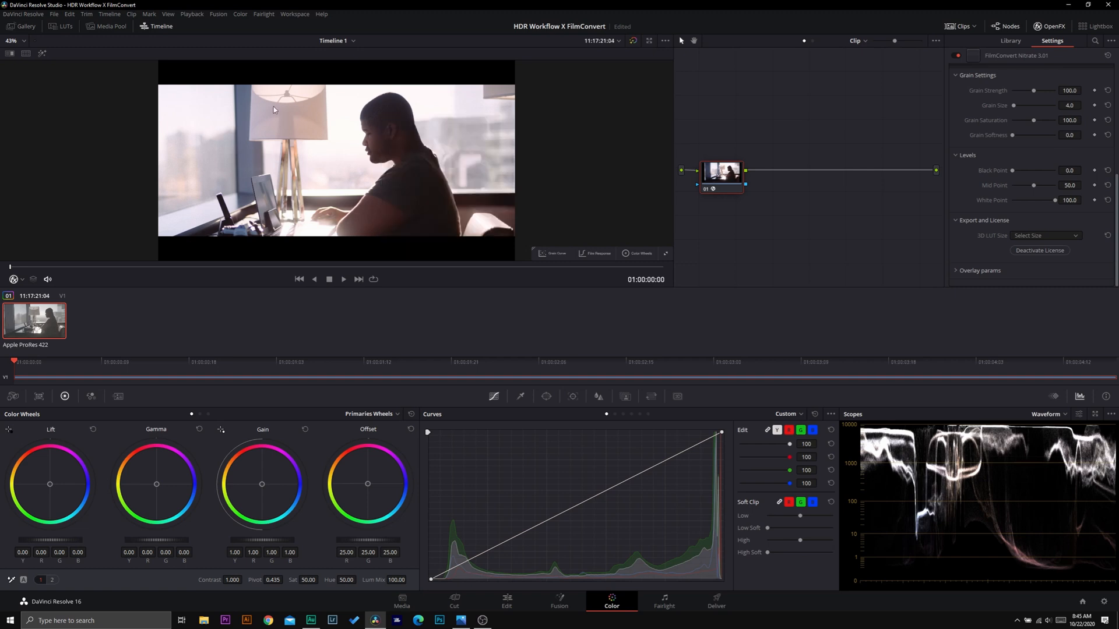
Switch OpenFX to the Library showing FilmConvert Nitrate 3.01 under Film Emulation.
{"action": "left_click", "coordinate": [26, 26]}
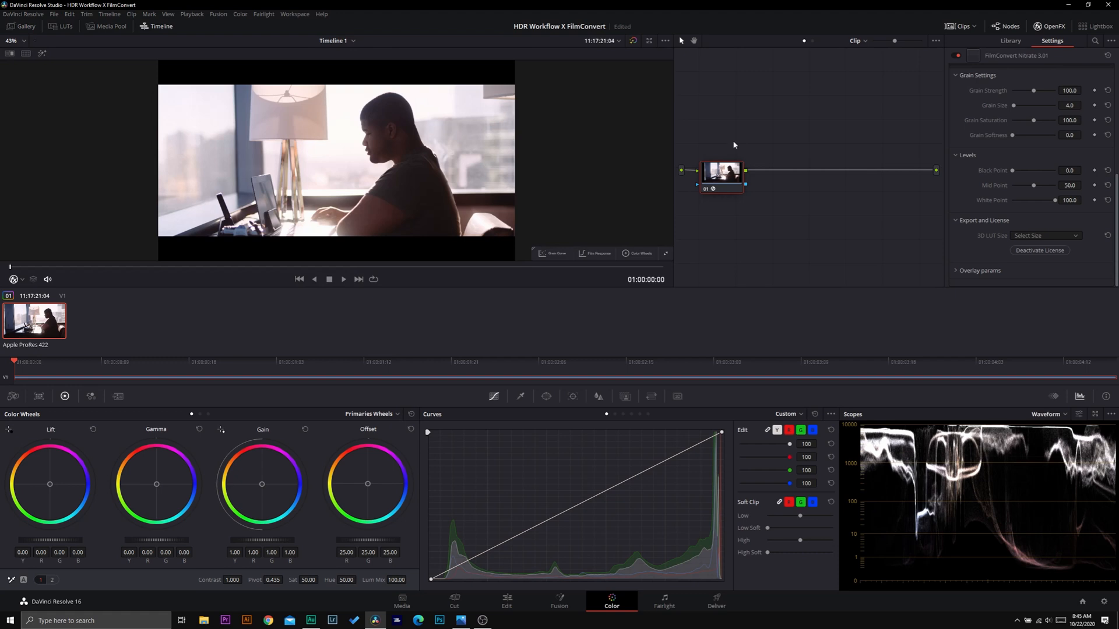
{"action": "left_click", "coordinate": [1011, 41]}
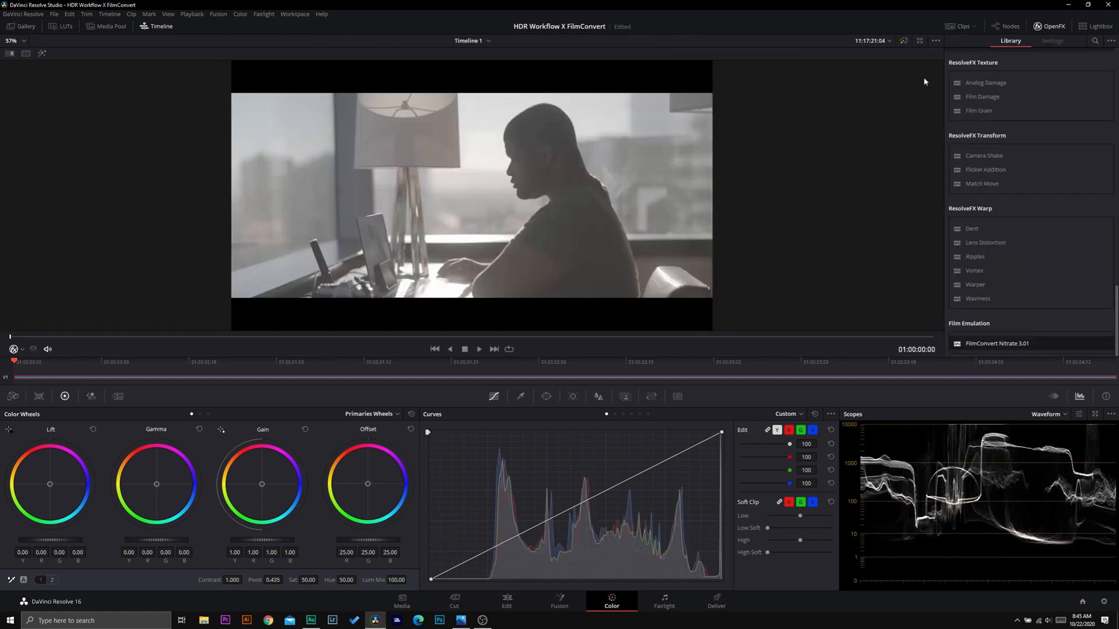
Enable HDR scopes for ST.2084 and HLG in User Color preferences and save.
{"action": "left_click", "coordinate": [1009, 26]}
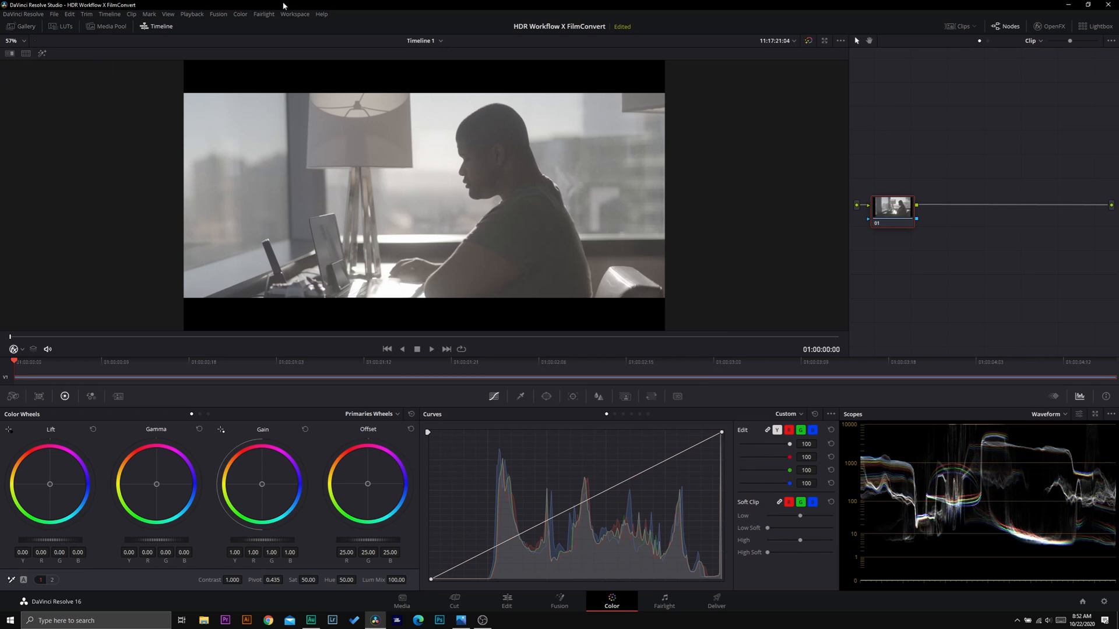
{"action": "left_click", "coordinate": [23, 14]}
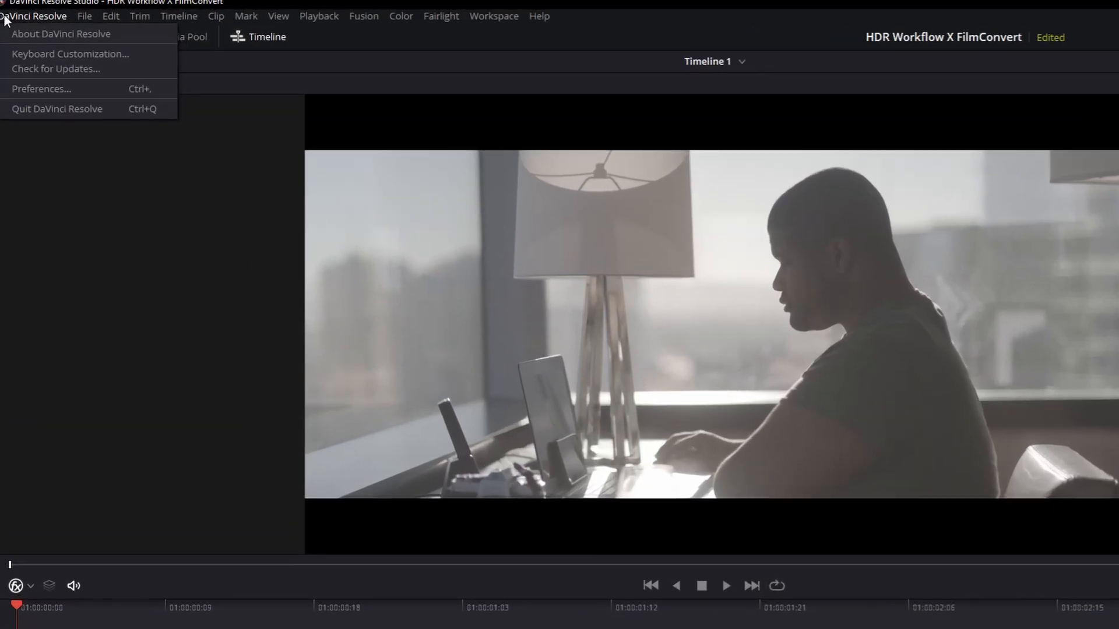
{"action": "left_click", "coordinate": [41, 89]}
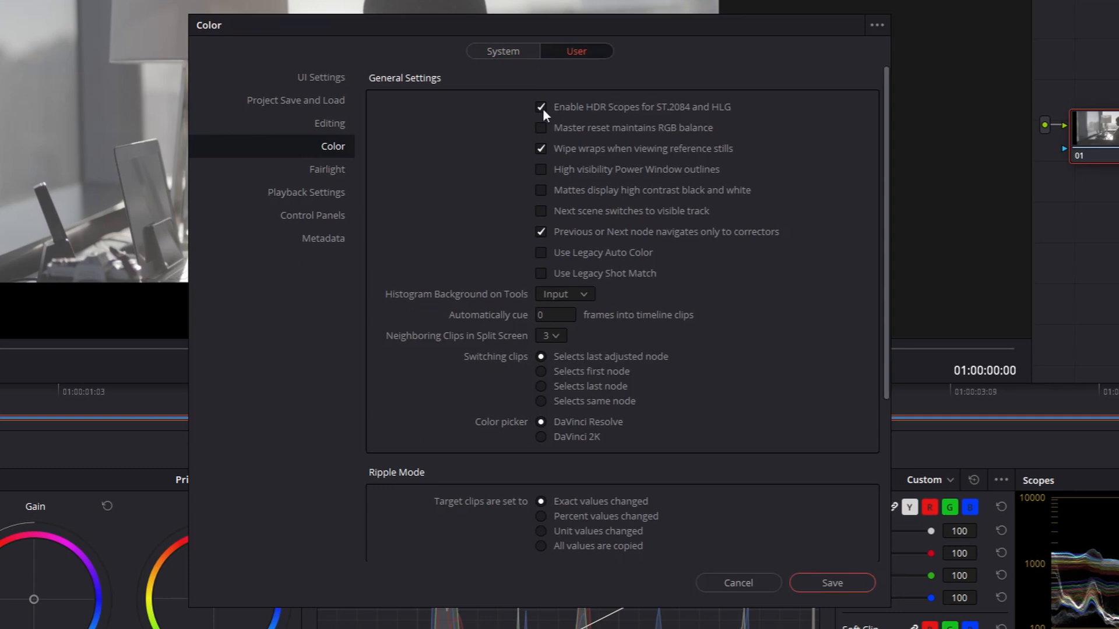
{"action": "mouse_move", "coordinate": [619, 119]}
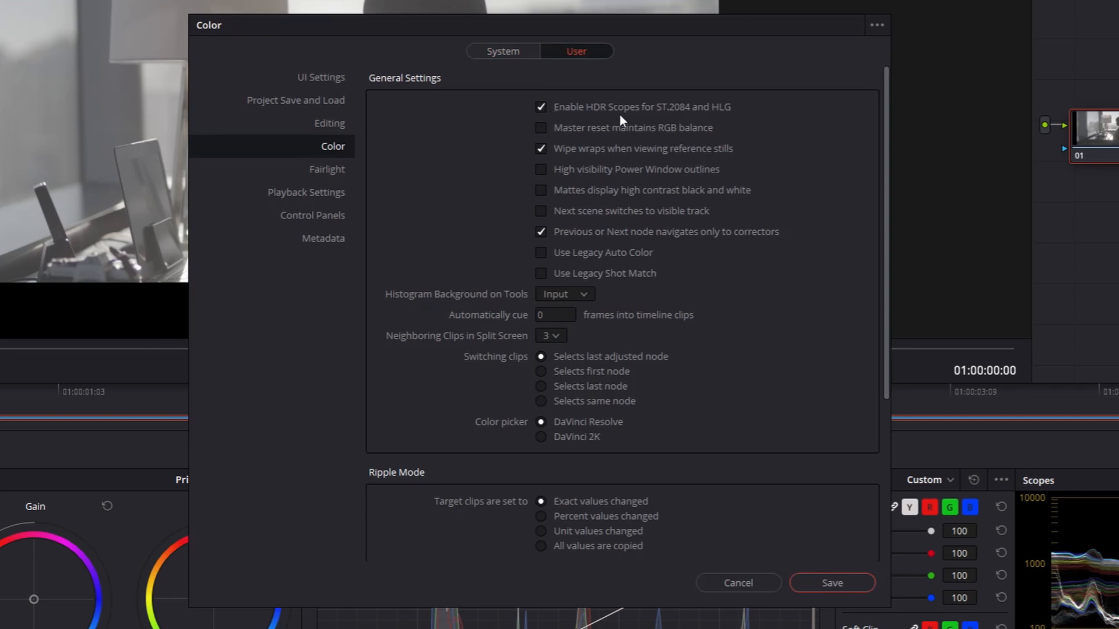
{"action": "mouse_move", "coordinate": [674, 119]}
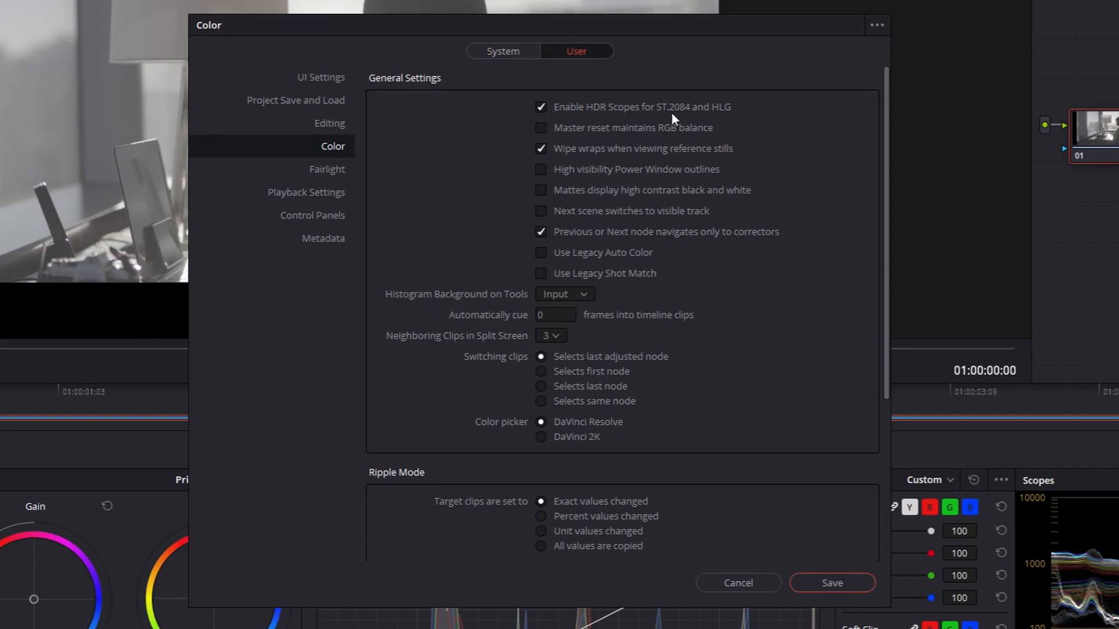
{"action": "mouse_move", "coordinate": [757, 123]}
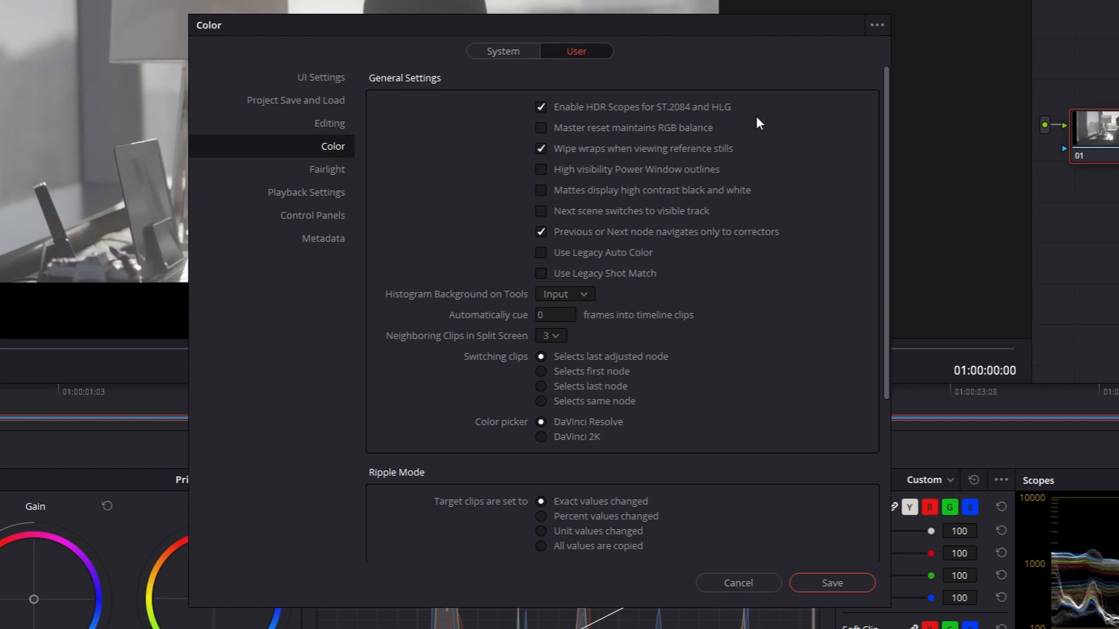
{"action": "left_click", "coordinate": [832, 583]}
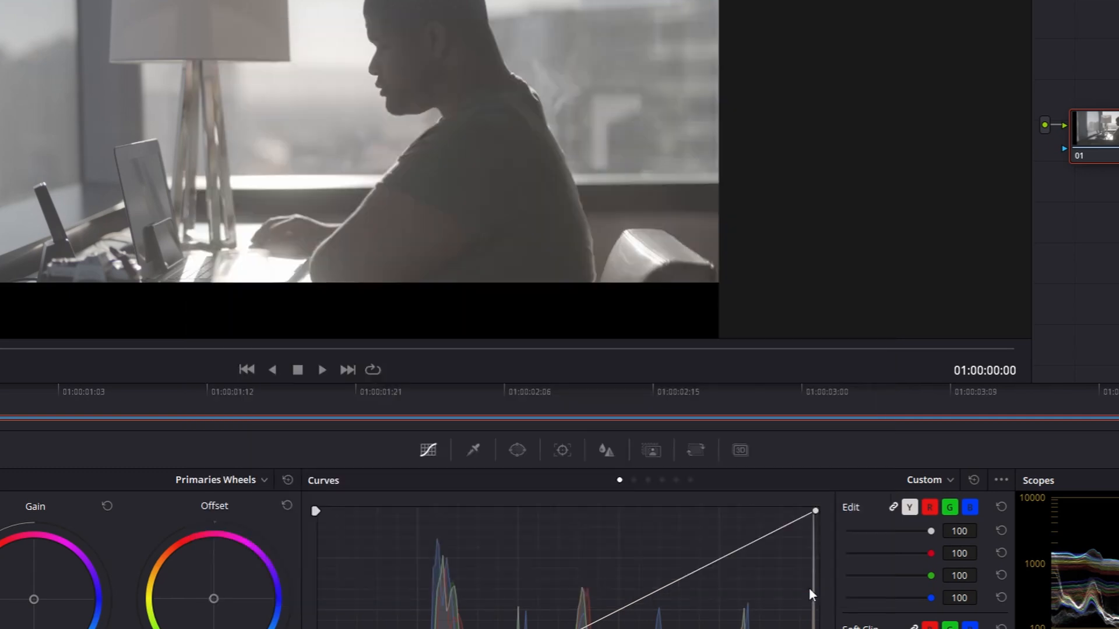
Select node 02 and apply the ResolveFX Color Space Transform effect to it.
{"action": "right_click", "coordinate": [893, 206]}
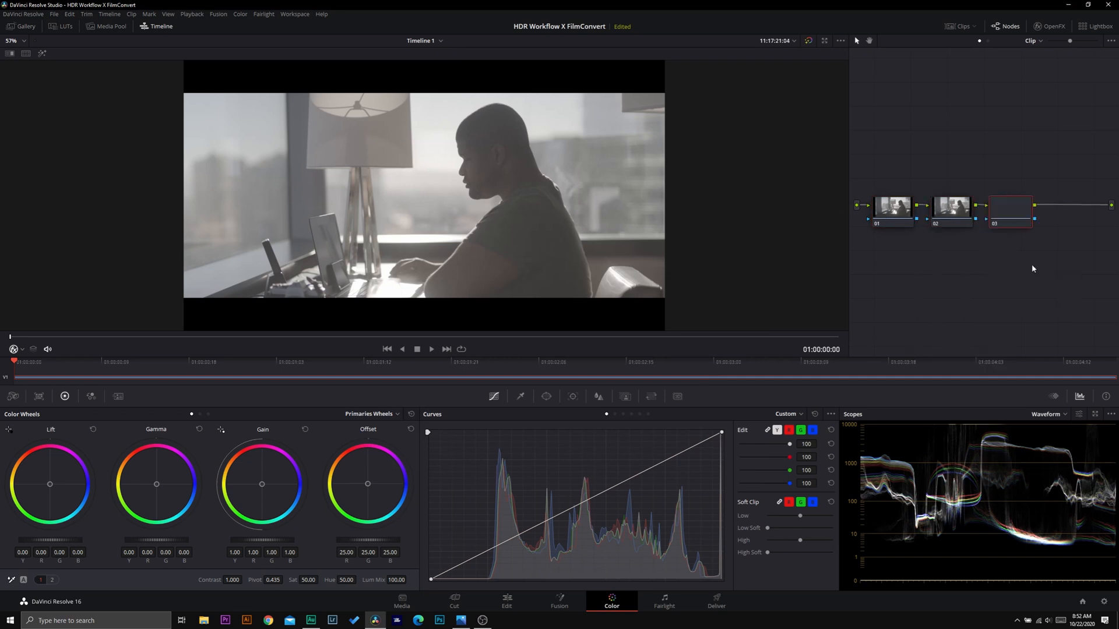
{"action": "left_click", "coordinate": [950, 206]}
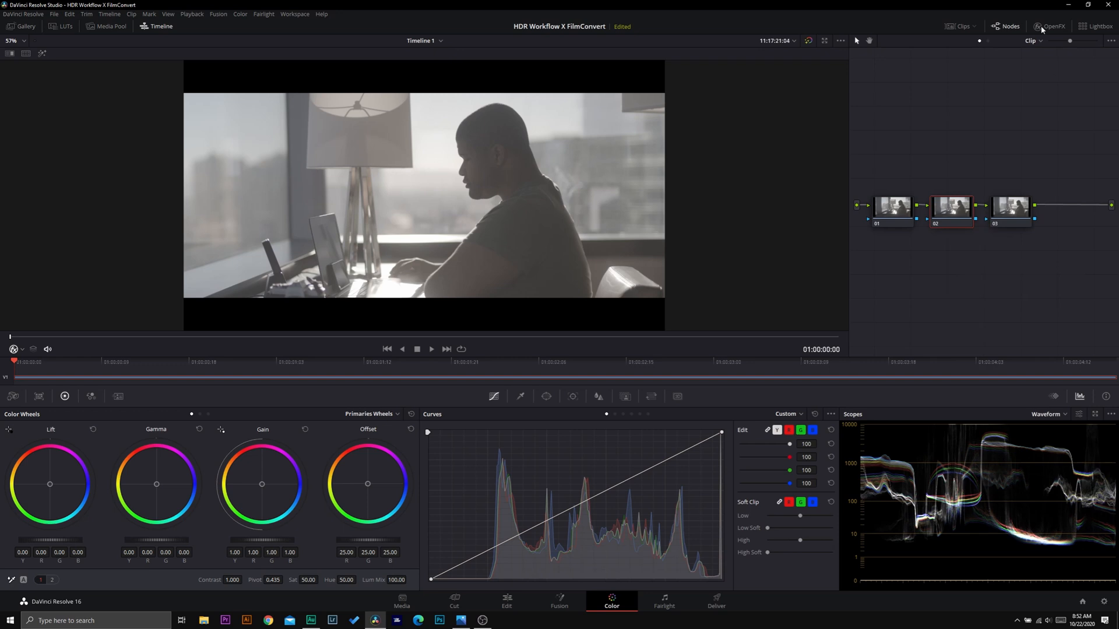
{"action": "left_click", "coordinate": [1049, 26]}
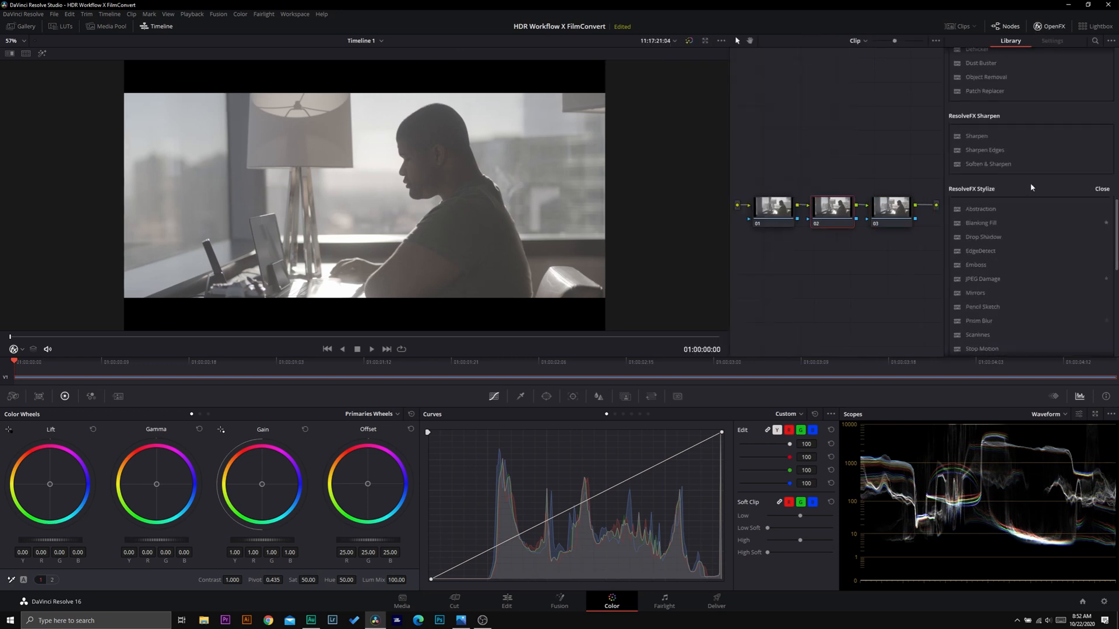
{"action": "scroll", "scroll_direction": "down", "scroll_amount": 3}
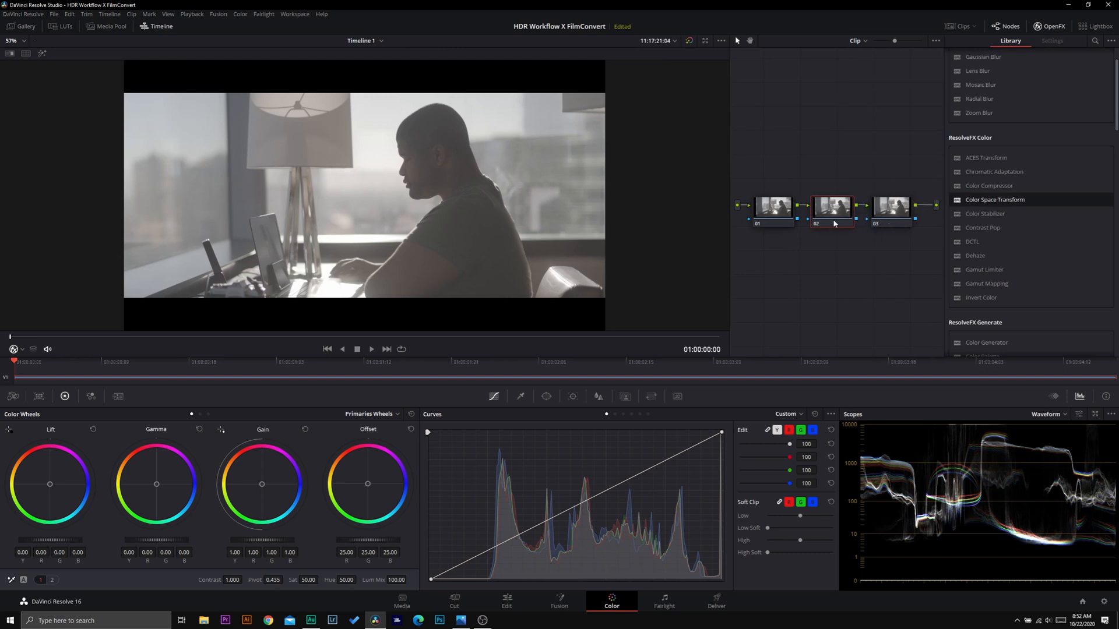
{"action": "left_click", "coordinate": [1052, 40]}
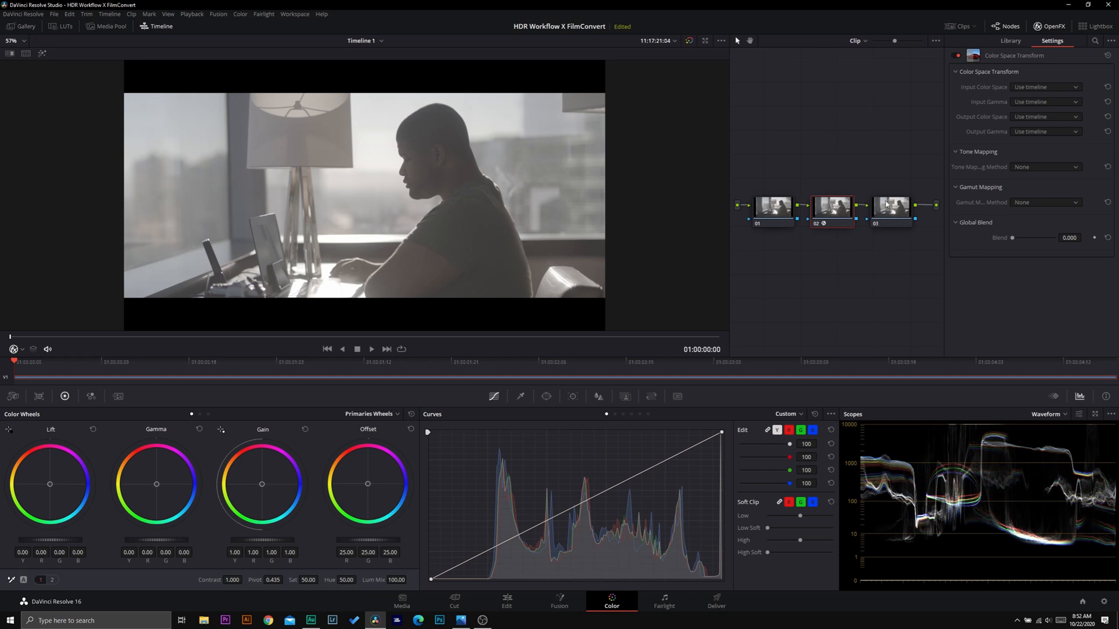
{"action": "mouse_move", "coordinate": [910, 242]}
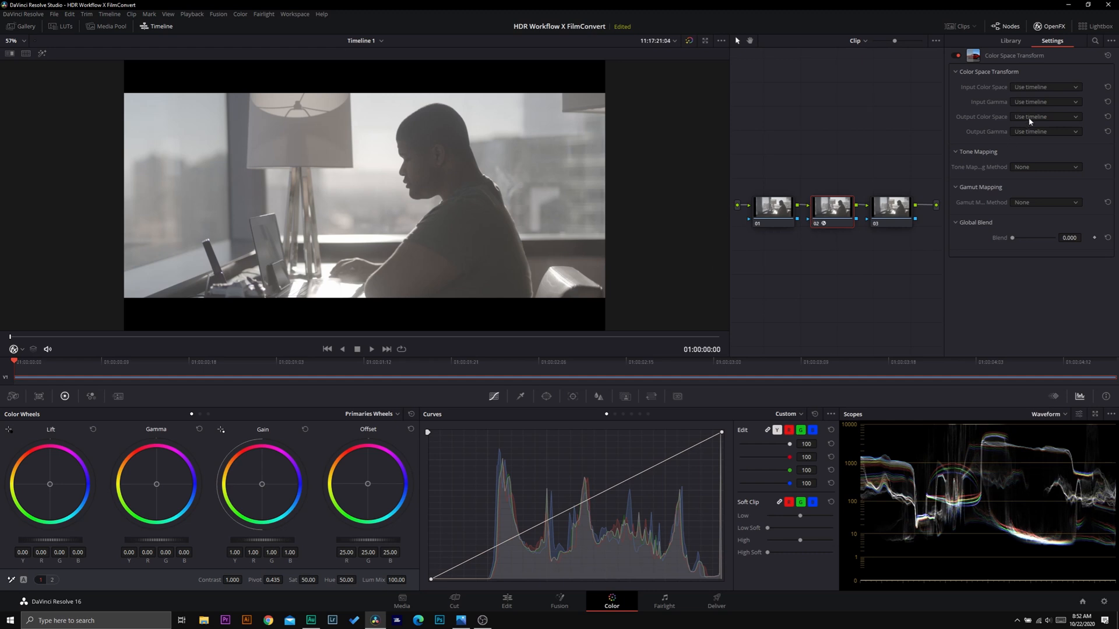
Set the Color Space Transform's output colour space and output gamma to sRGB.
{"action": "left_click", "coordinate": [1044, 117]}
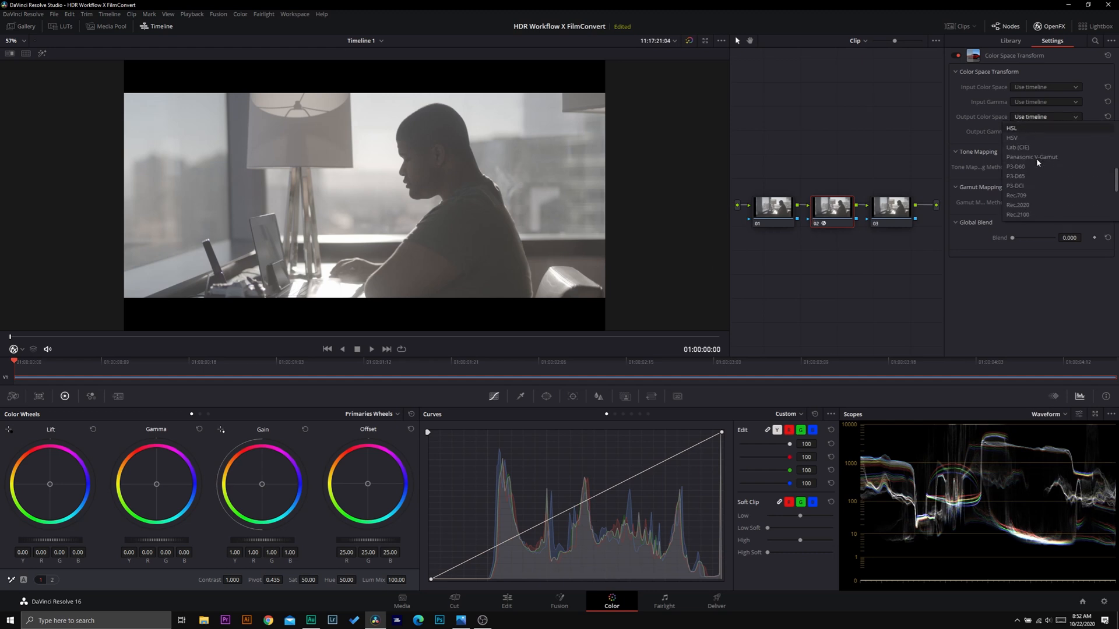
{"action": "left_click", "coordinate": [1042, 117]}
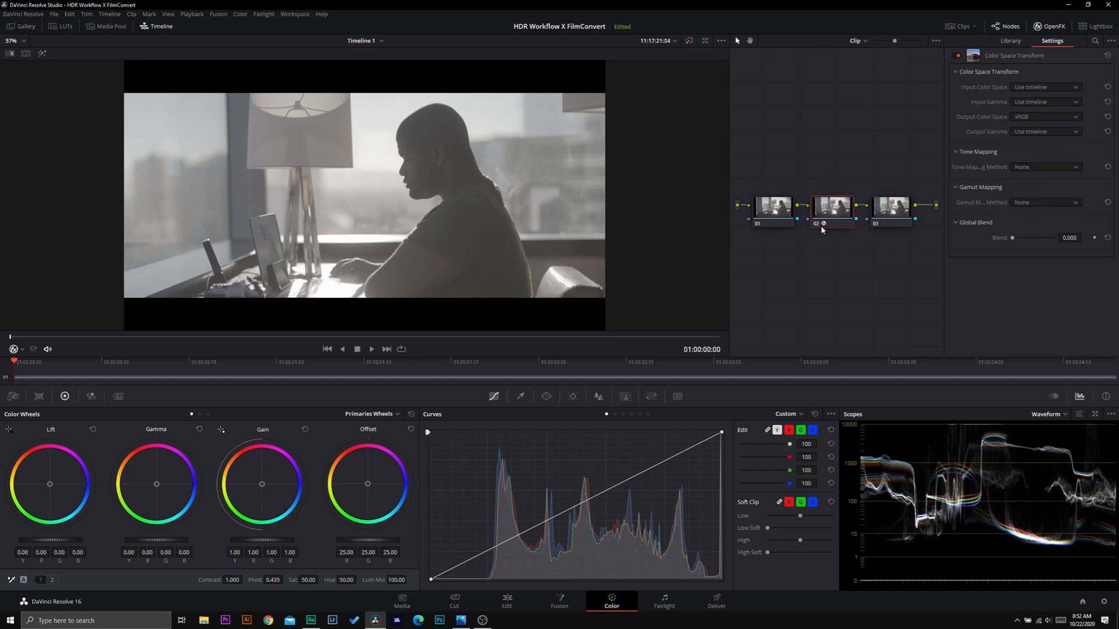
{"action": "mouse_move", "coordinate": [814, 206]}
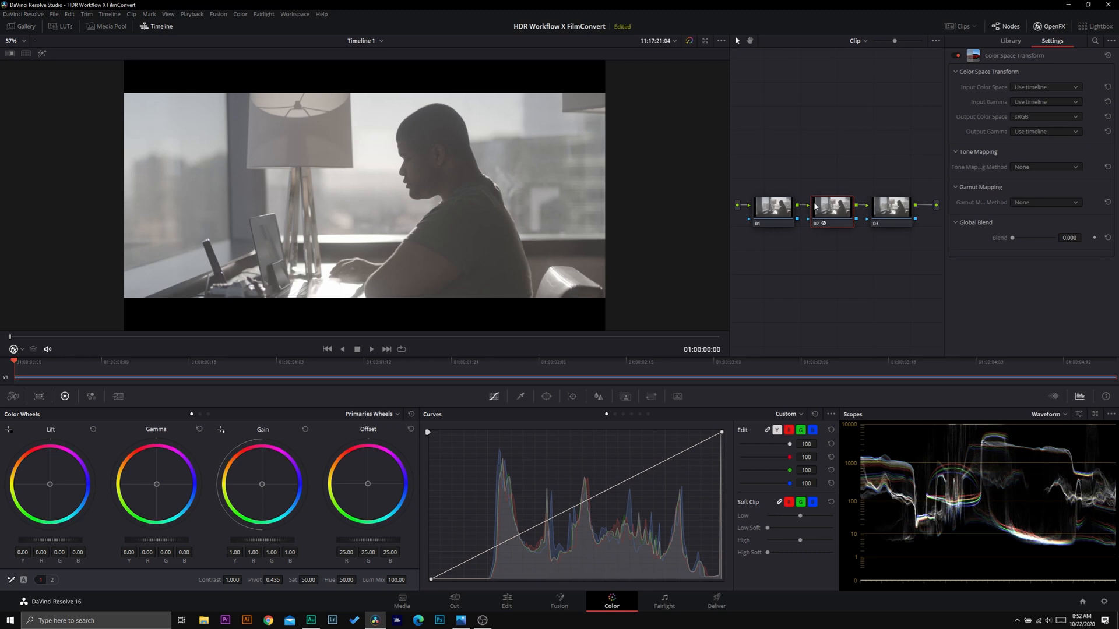
{"action": "left_click", "coordinate": [1010, 41]}
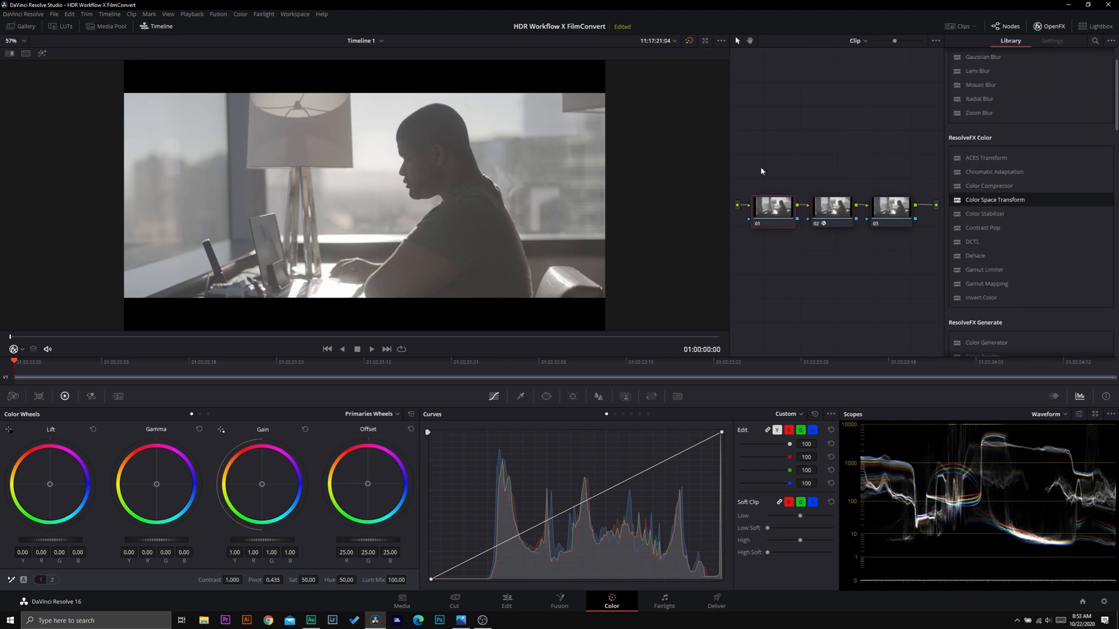
{"action": "mouse_move", "coordinate": [453, 193]}
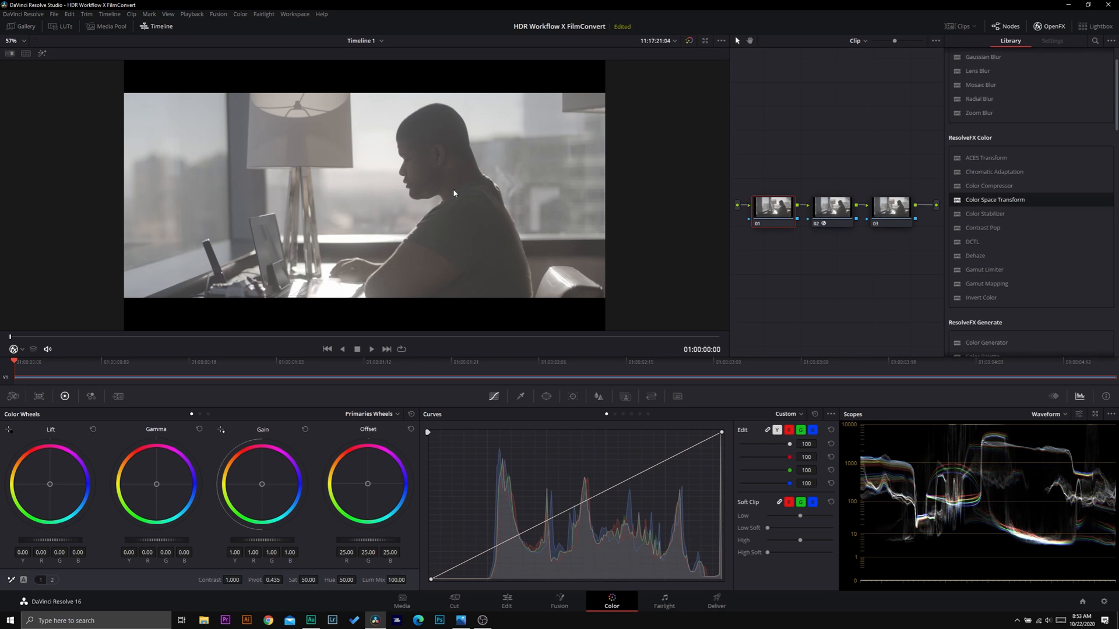
{"action": "mouse_move", "coordinate": [848, 227]}
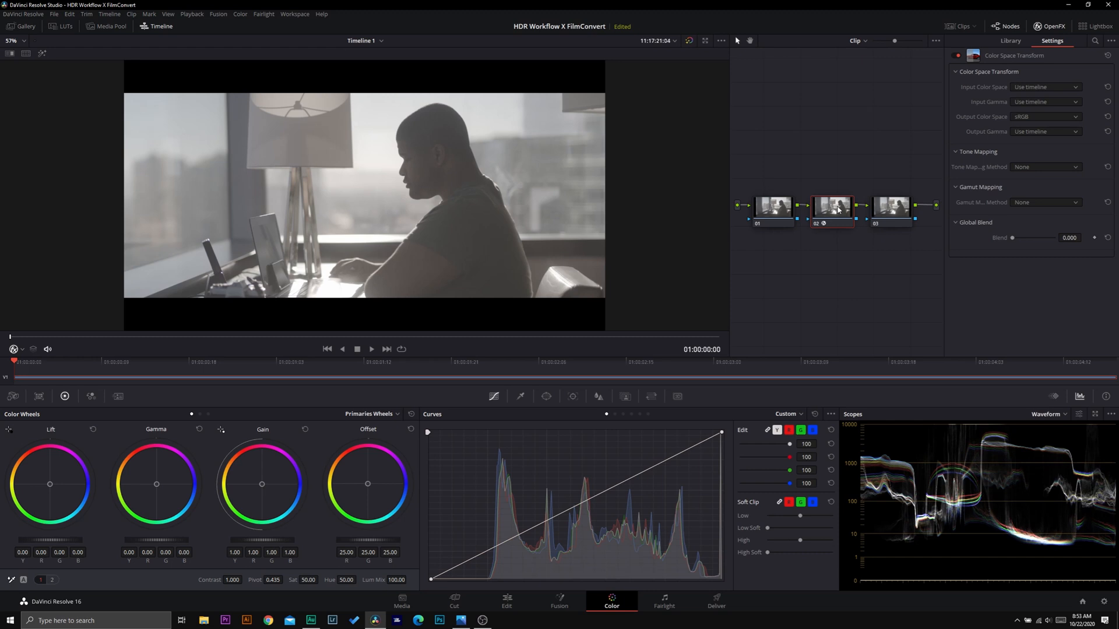
{"action": "mouse_move", "coordinate": [1055, 121]}
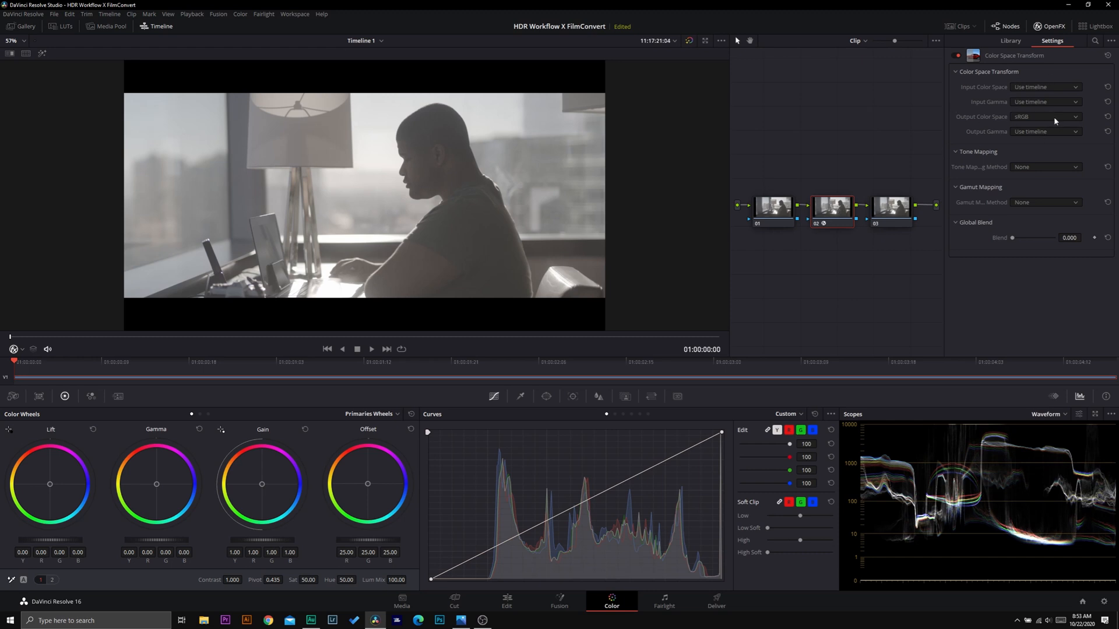
{"action": "mouse_move", "coordinate": [1041, 135]}
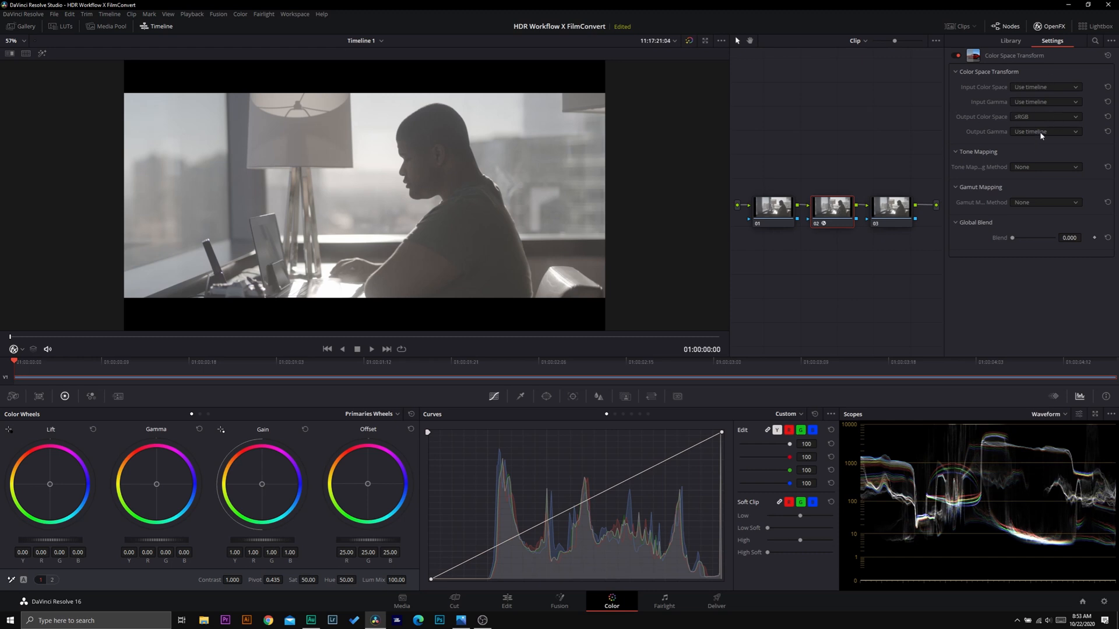
{"action": "left_click", "coordinate": [1043, 131]}
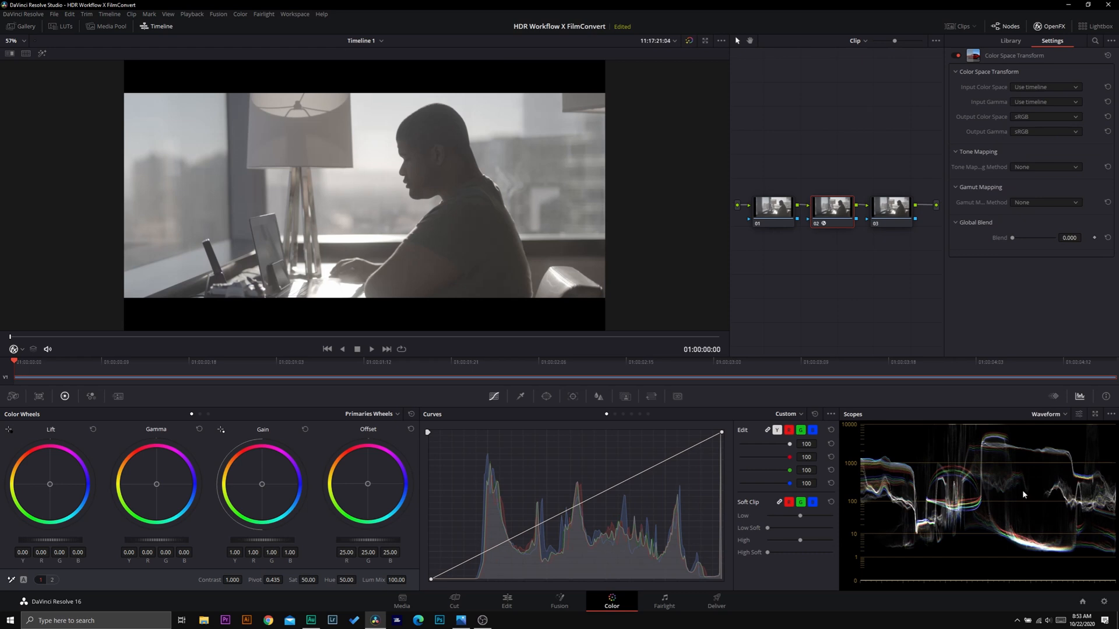
{"action": "left_click", "coordinate": [1052, 41]}
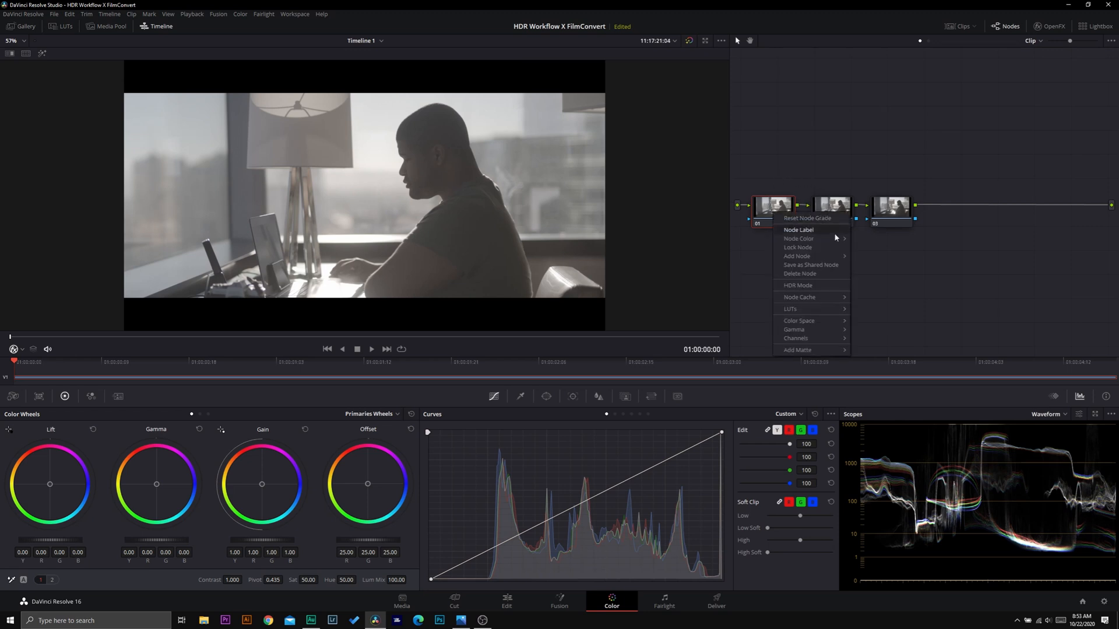
Choose Node Label from node 01's context menu.
{"action": "left_click", "coordinate": [797, 285]}
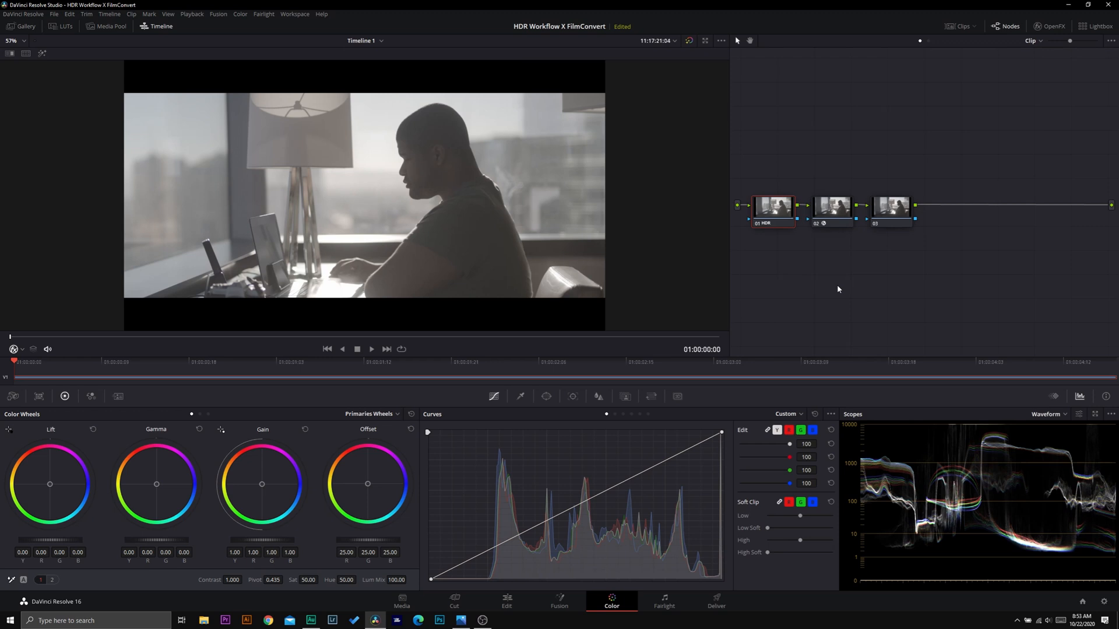
{"action": "mouse_move", "coordinate": [169, 593]}
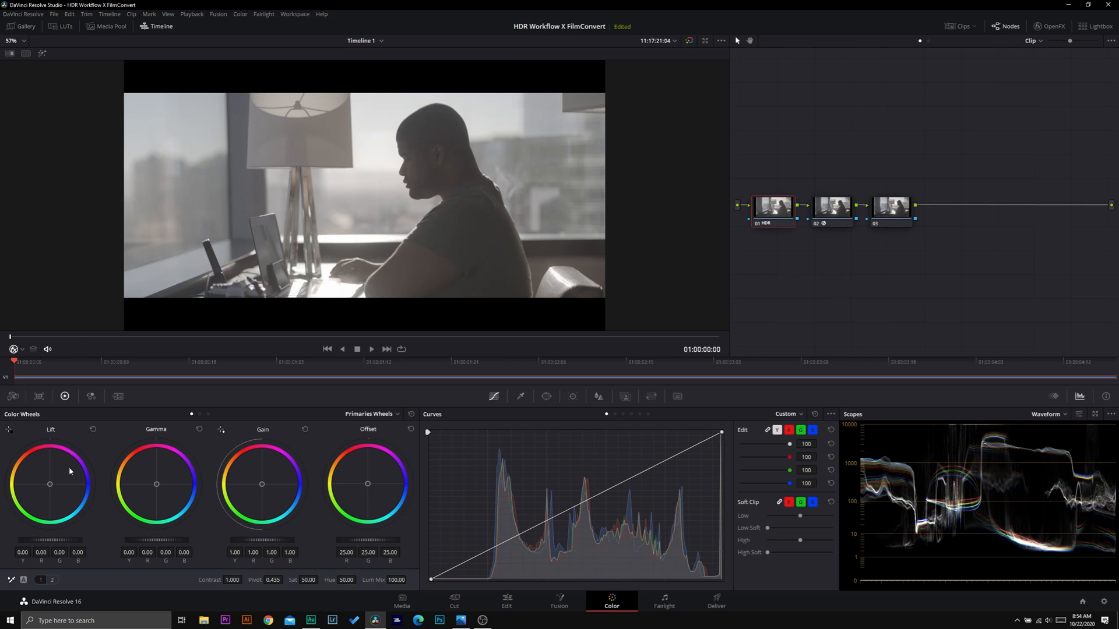
{"action": "mouse_move", "coordinate": [164, 467]}
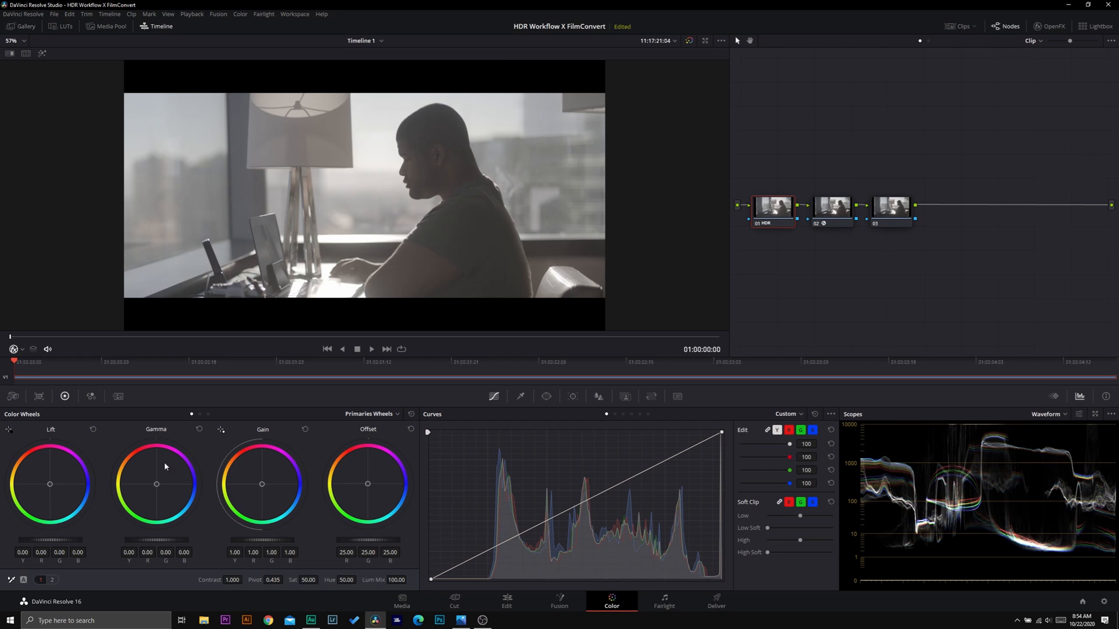
{"action": "mouse_move", "coordinate": [263, 451]}
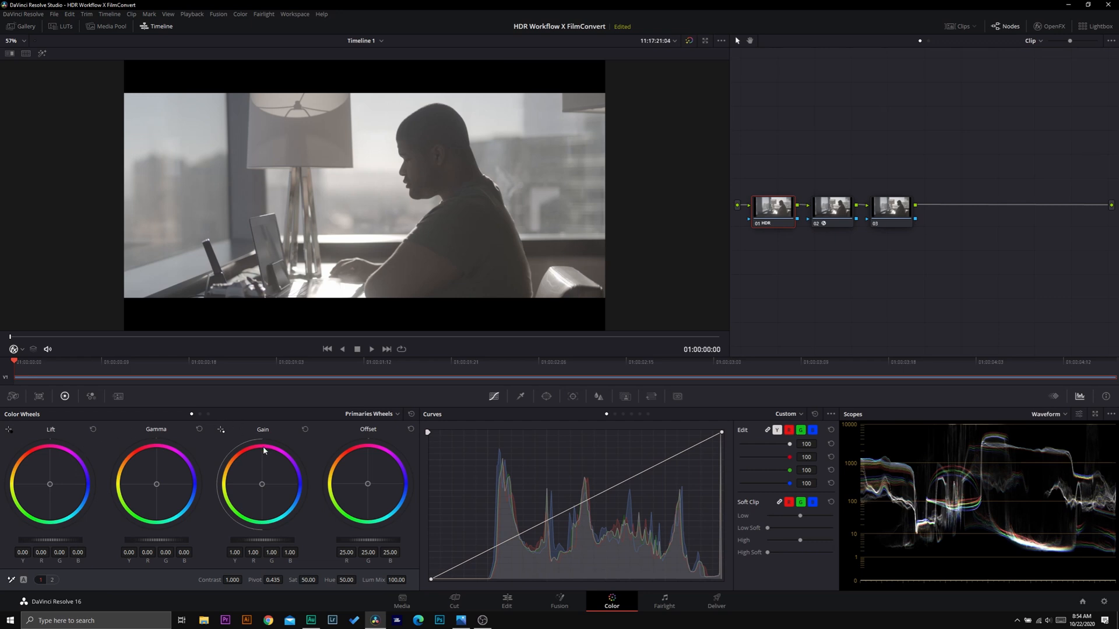
Enter HDR as the label for node 01.
{"action": "left_click", "coordinate": [371, 414]}
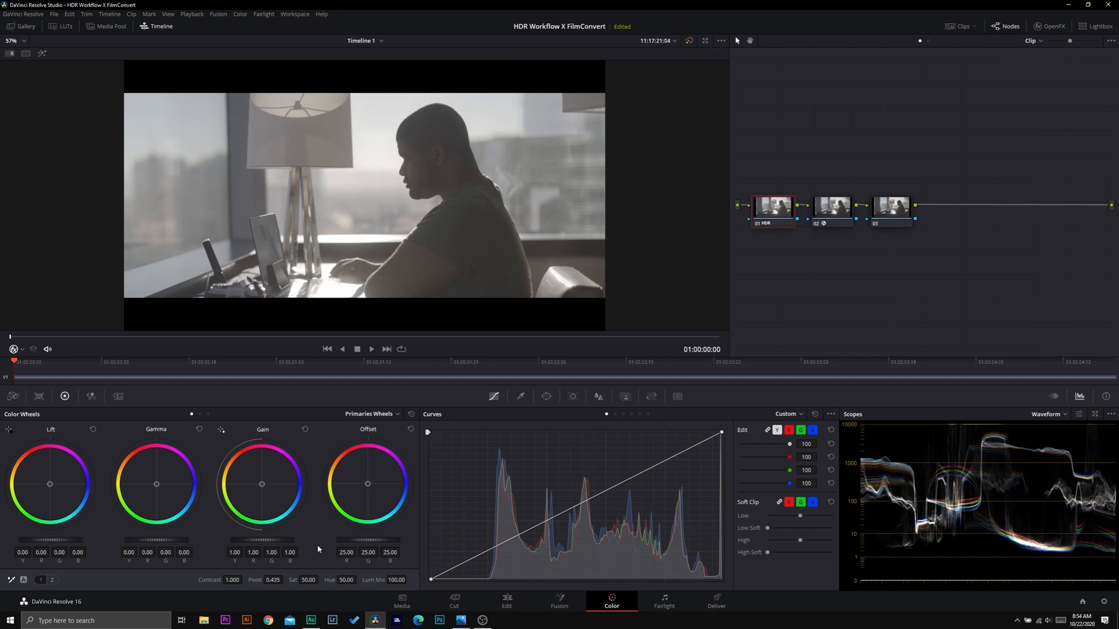
{"action": "mouse_move", "coordinate": [987, 443]}
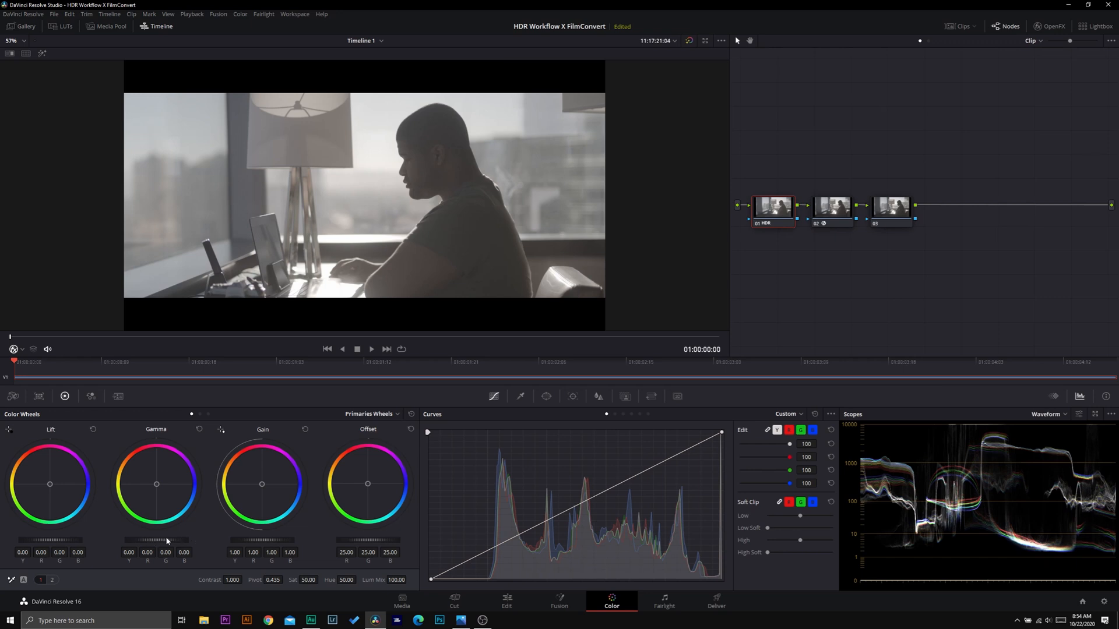
{"action": "mouse_move", "coordinate": [163, 542]}
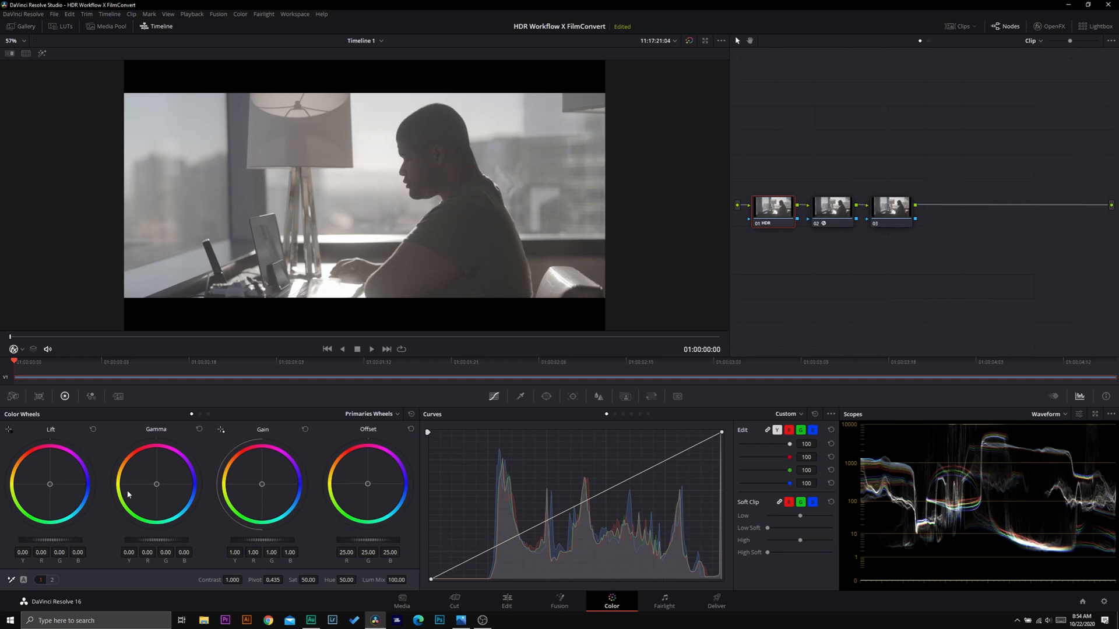
{"action": "mouse_move", "coordinate": [269, 489]}
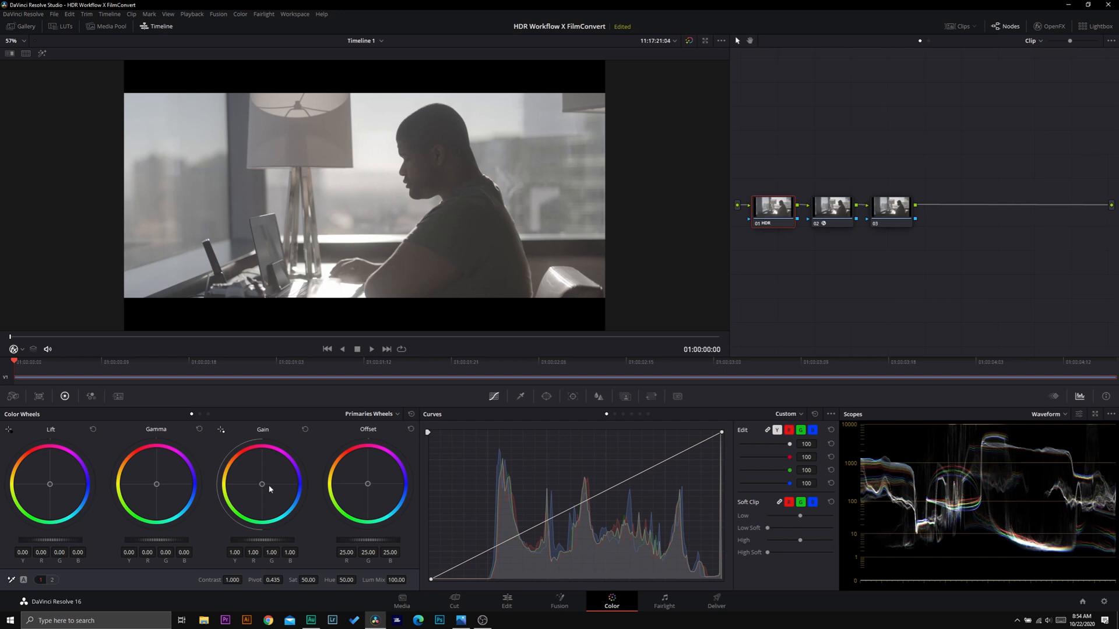
{"action": "mouse_move", "coordinate": [216, 505]}
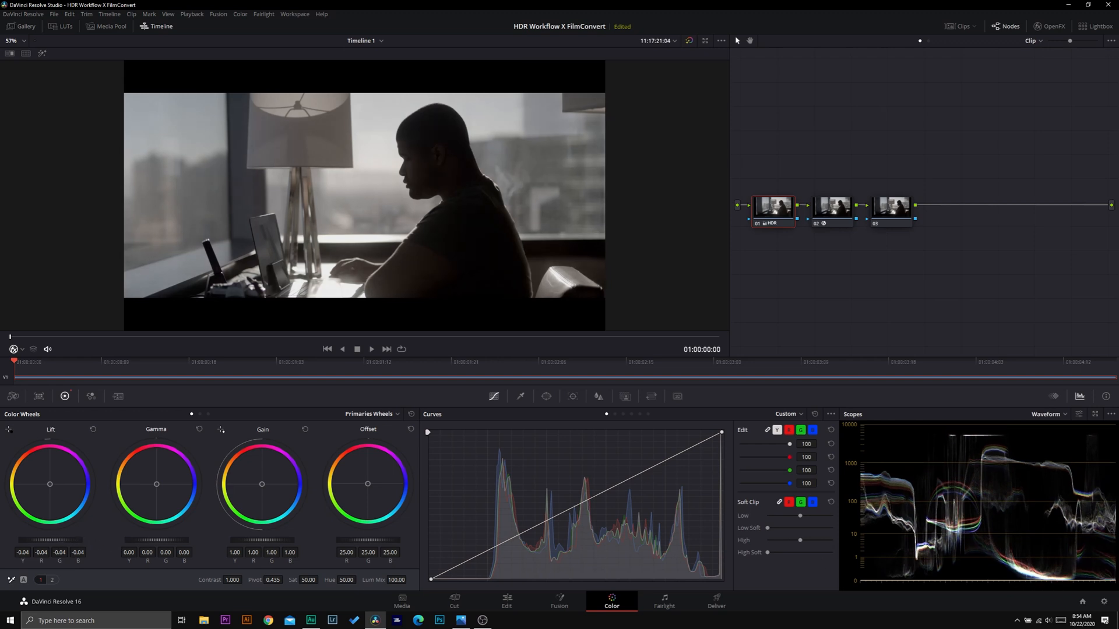
Set the HDR node's Lift to -0.04, Gamma to 0.01 and Gain to 1.03.
{"action": "left_click_drag", "start_coordinate": [61, 540], "coordinate": [53, 541]}
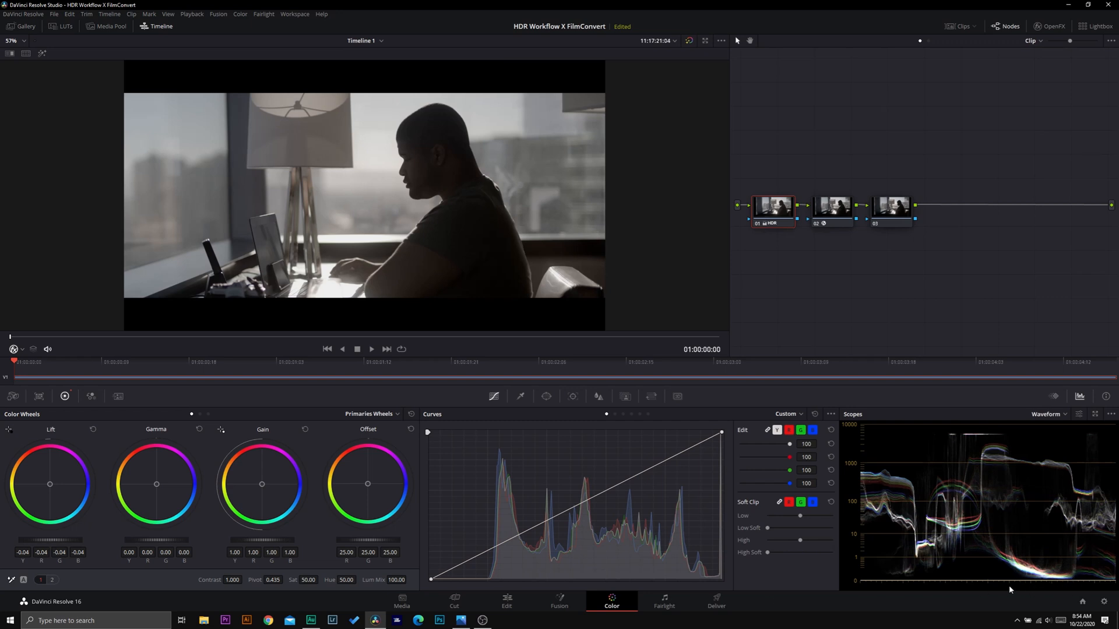
{"action": "mouse_move", "coordinate": [1043, 584]}
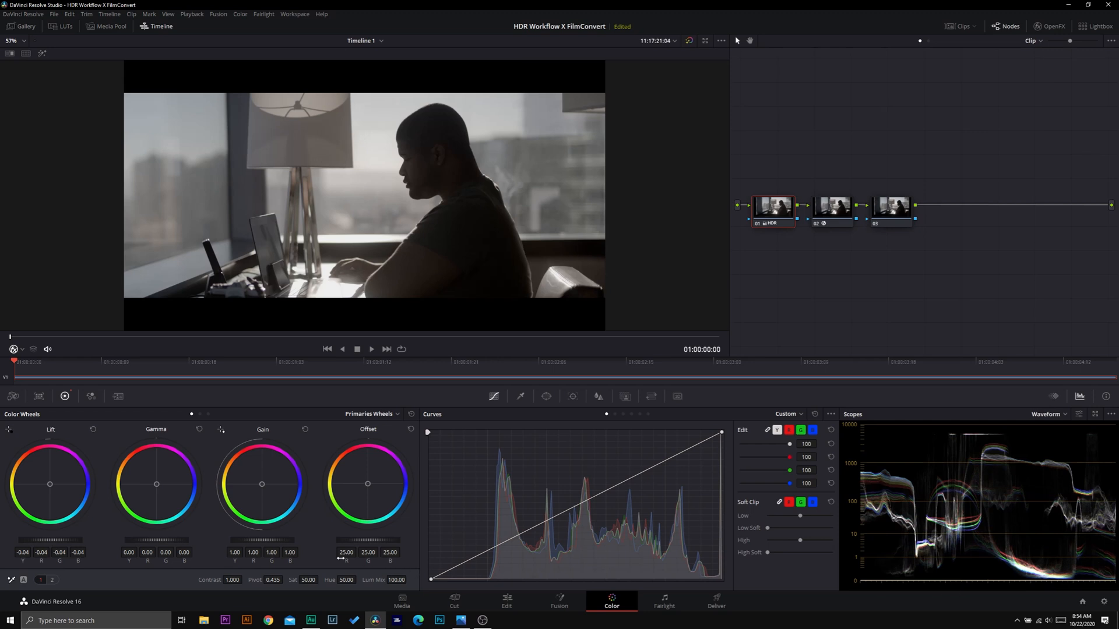
{"action": "mouse_move", "coordinate": [985, 453]}
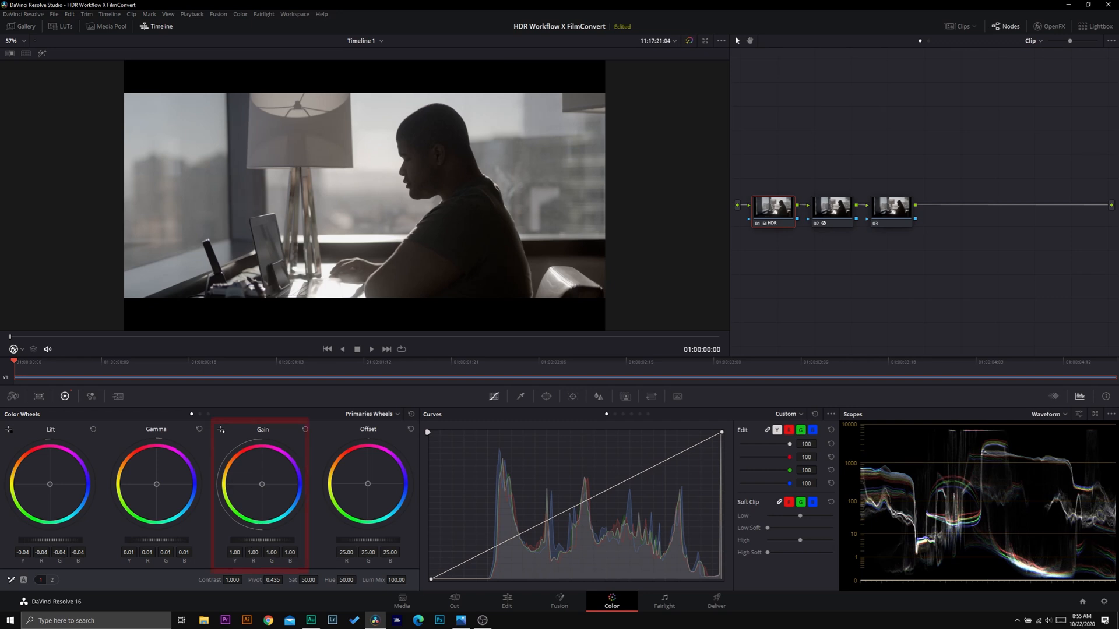
{"action": "left_click_drag", "start_coordinate": [260, 484], "coordinate": [260, 477]}
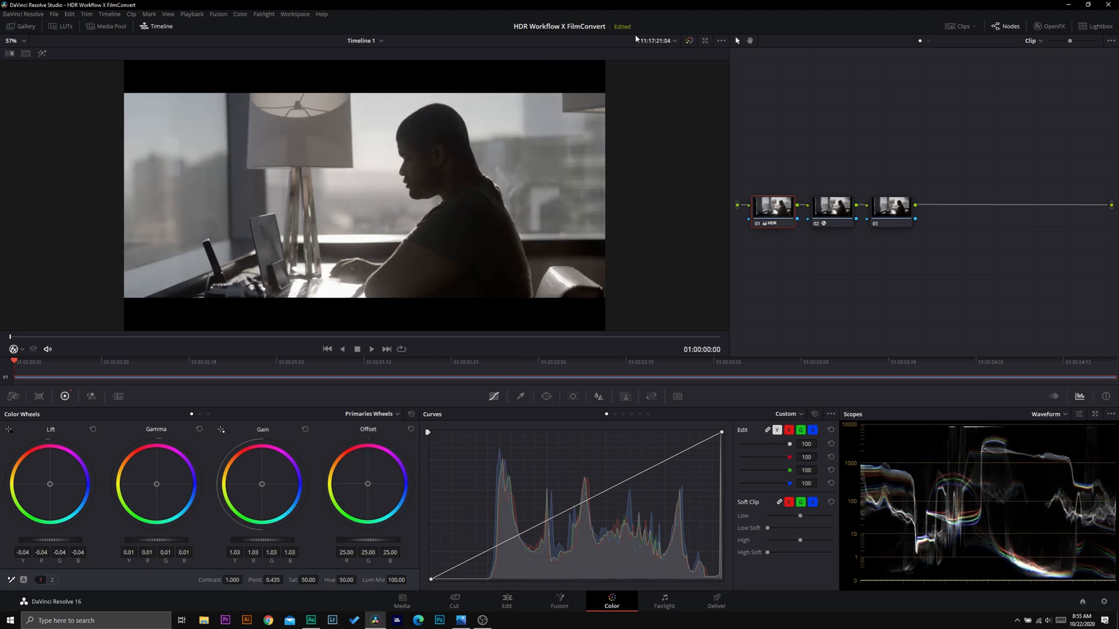
{"action": "mouse_move", "coordinate": [503, 341]}
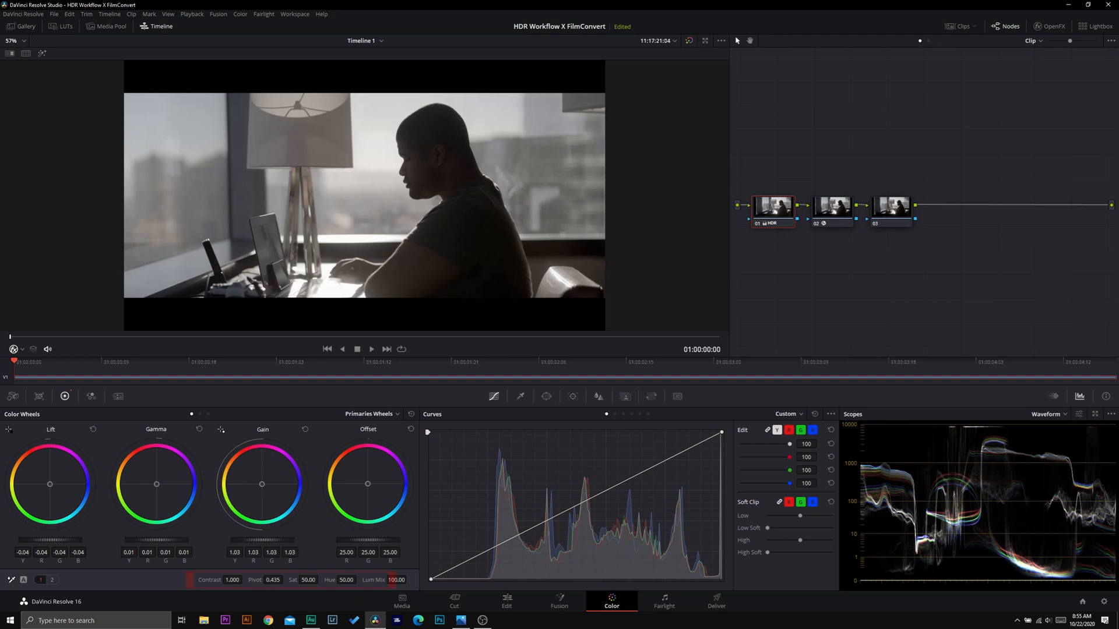
{"action": "left_click_drag", "start_coordinate": [307, 580], "coordinate": [328, 580]}
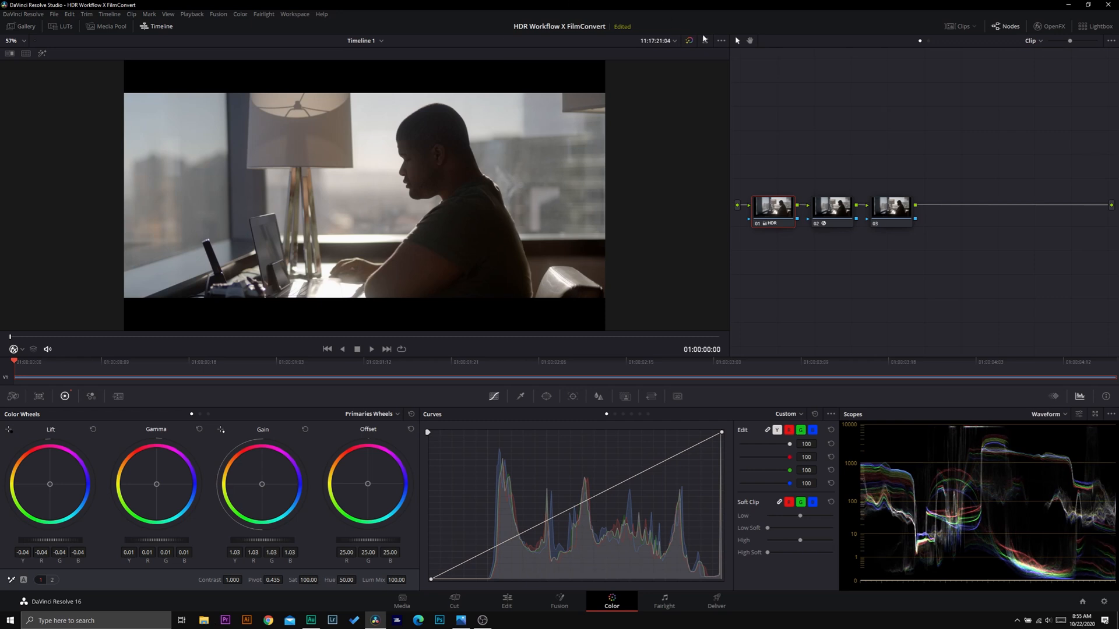
{"action": "left_click", "coordinate": [689, 41]}
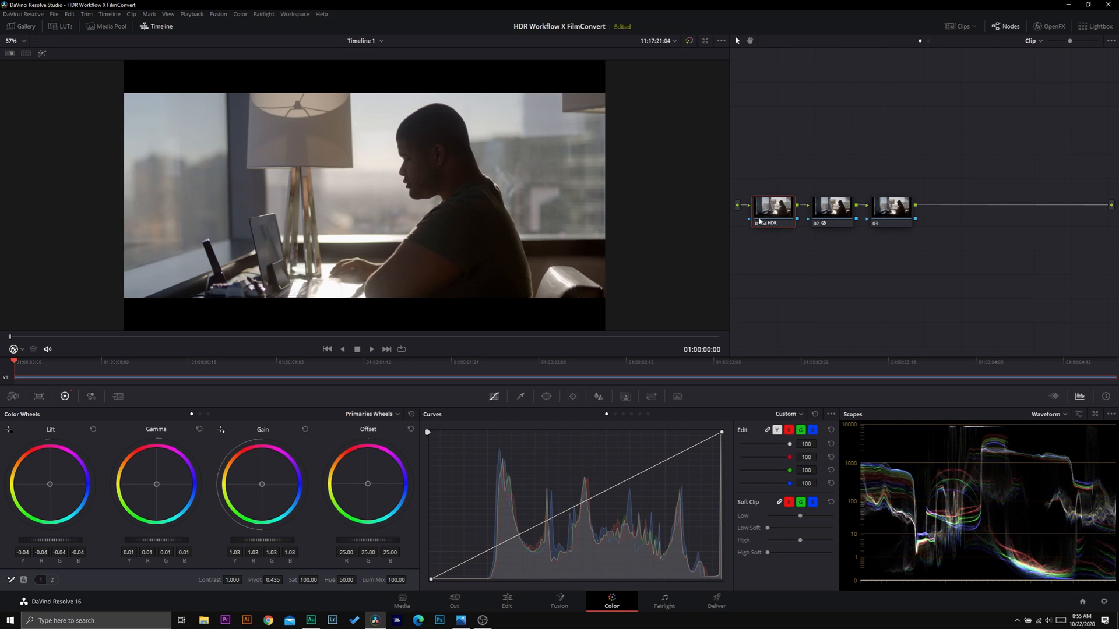
Re-enable HDR Mode on node 01, then select node 03.
{"action": "right_click", "coordinate": [771, 206]}
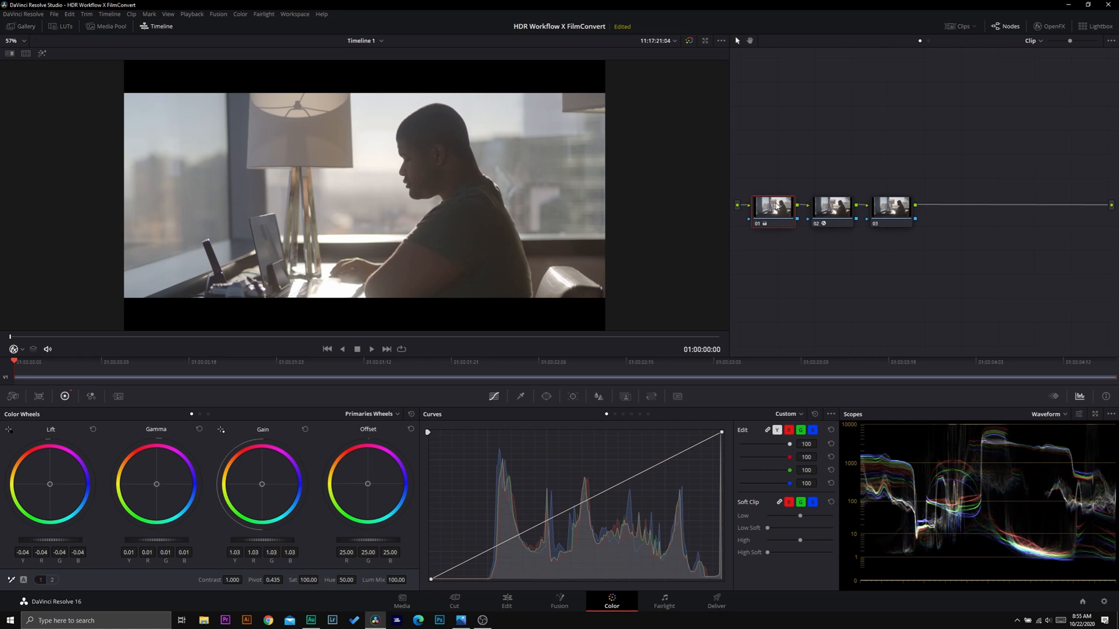
{"action": "right_click", "coordinate": [772, 206]}
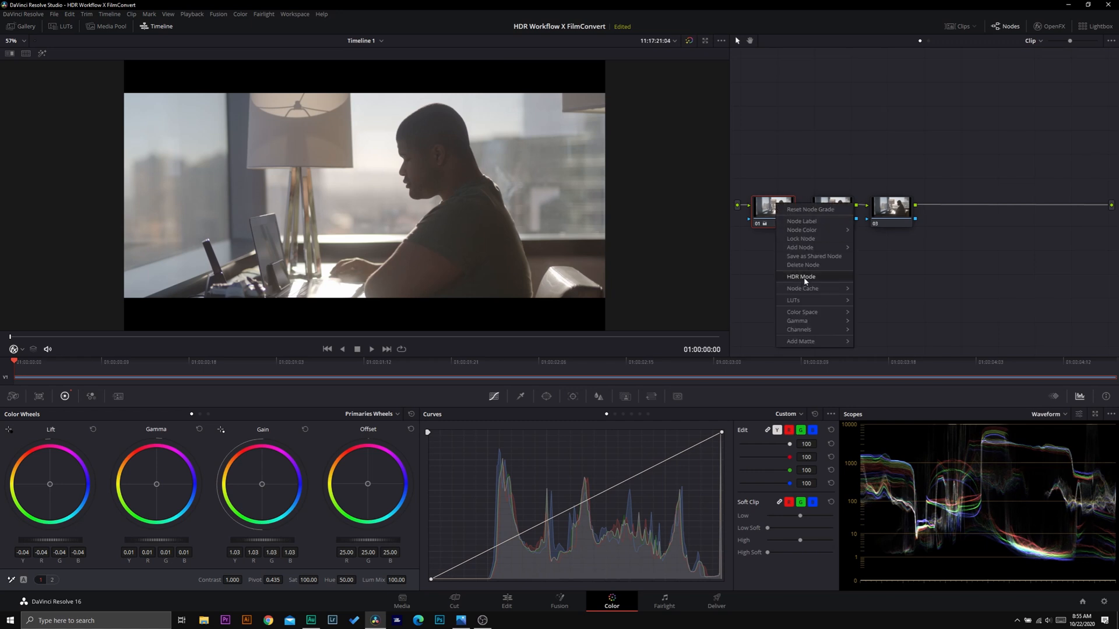
{"action": "left_click", "coordinate": [801, 277]}
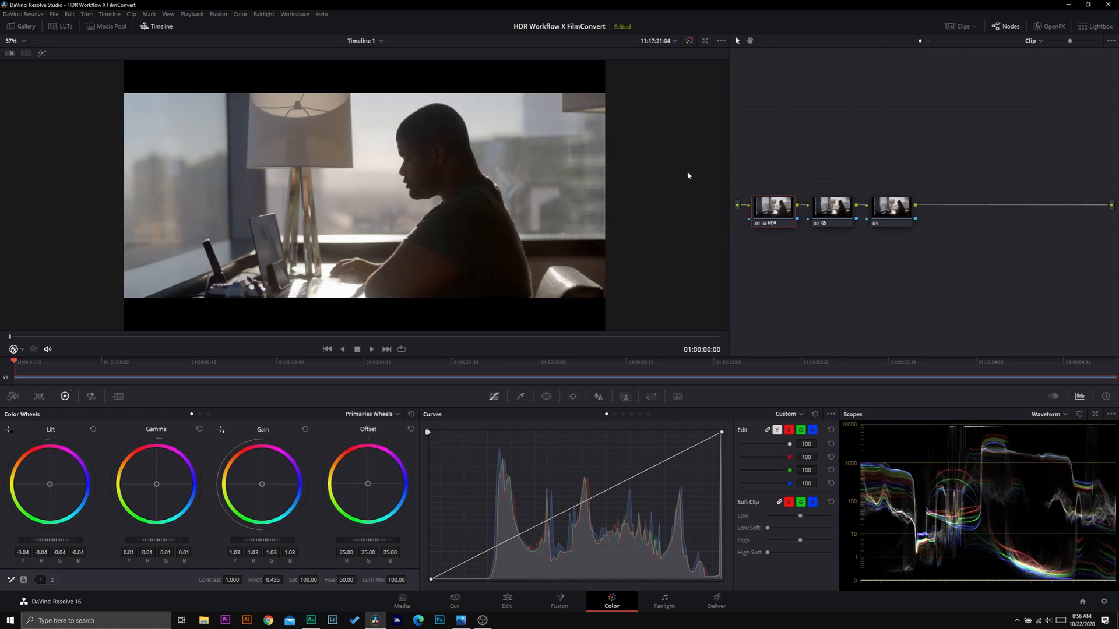
{"action": "left_click", "coordinate": [891, 206]}
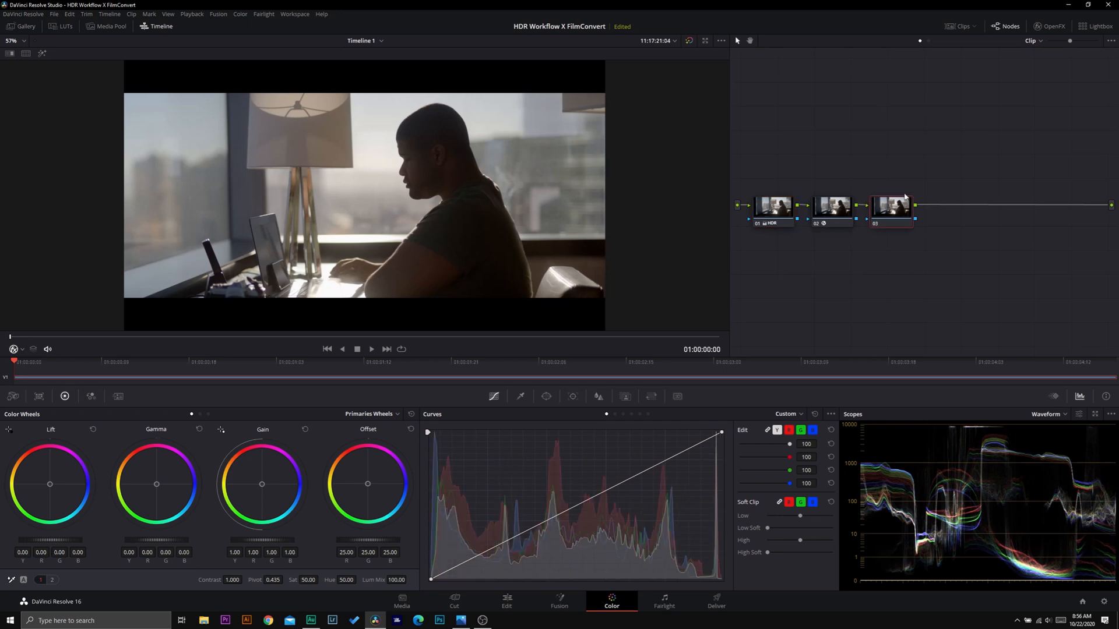
Apply FilmConvert Nitrate 3.01 from the OpenFX Library to node 03 and view its settings.
{"action": "left_click", "coordinate": [1049, 27]}
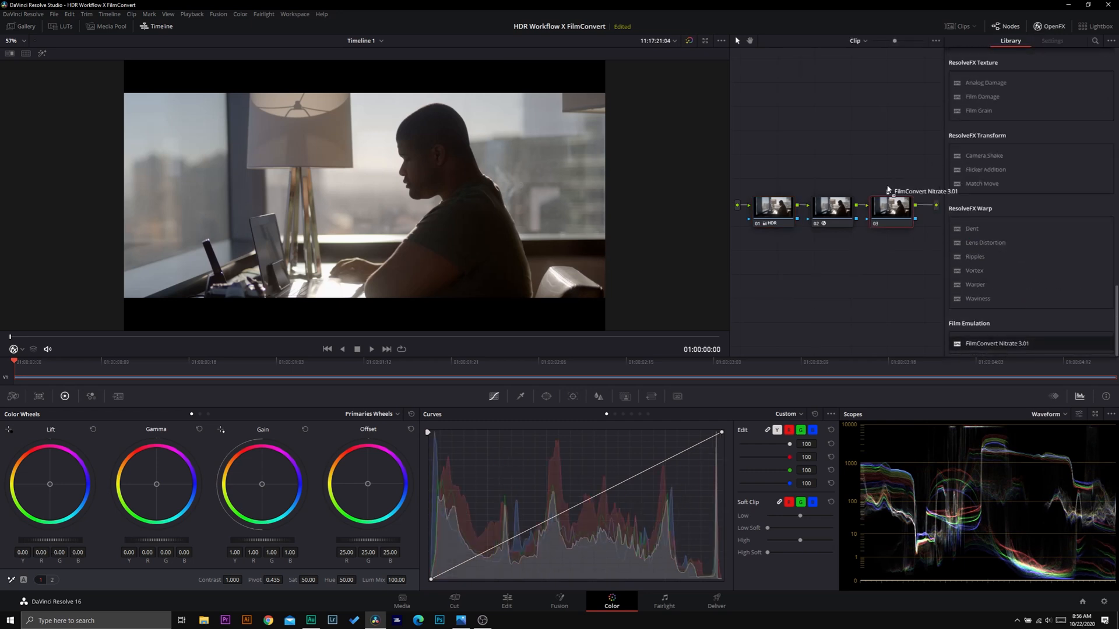
{"action": "left_click", "coordinate": [890, 207]}
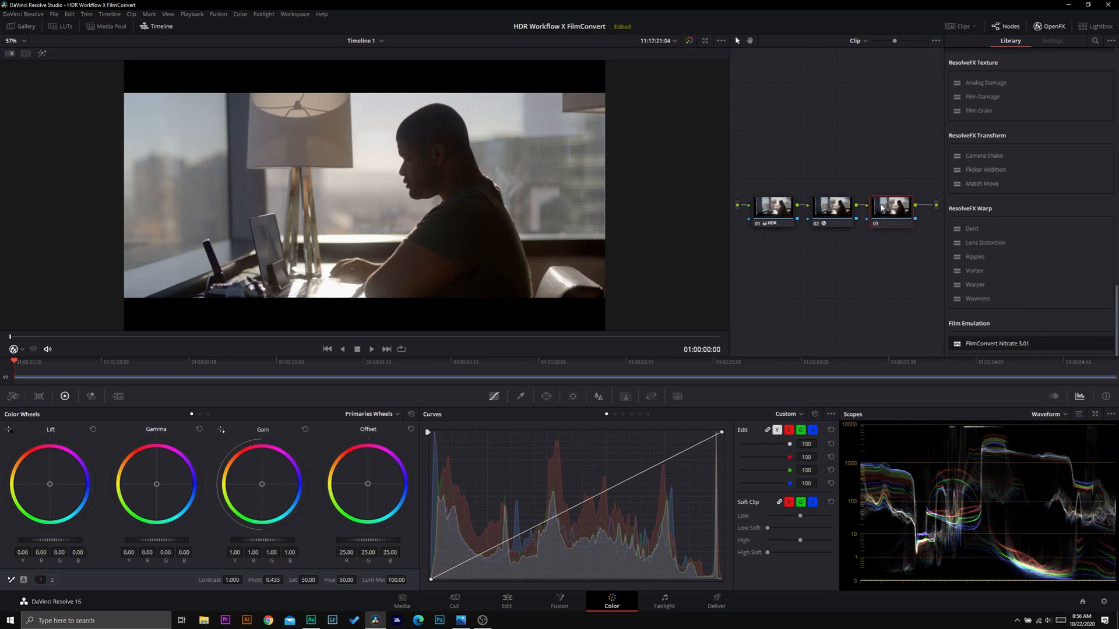
{"action": "left_click", "coordinate": [1051, 41]}
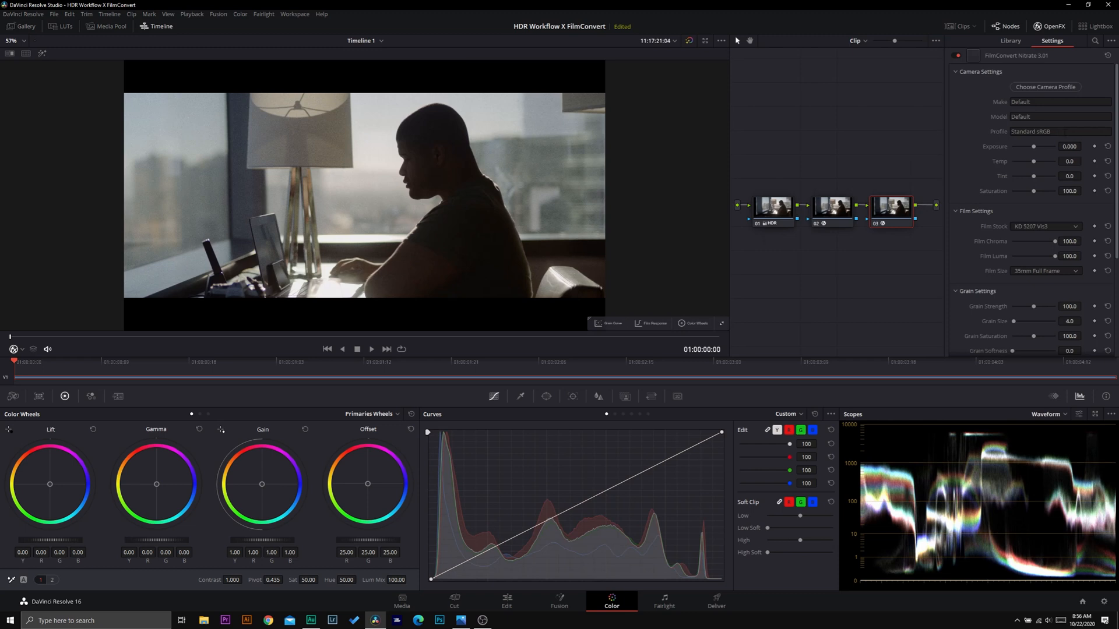
{"action": "mouse_move", "coordinate": [833, 220]}
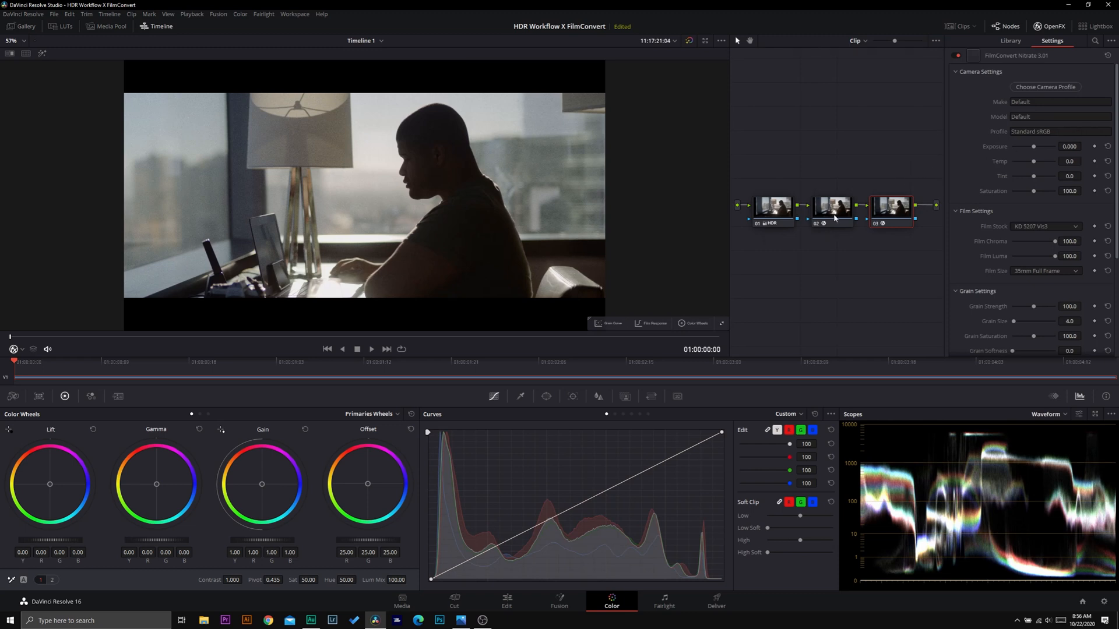
Review the sRGB Color Space Transform on node 02, then reselect node 03's FilmConvert settings.
{"action": "left_click", "coordinate": [830, 206]}
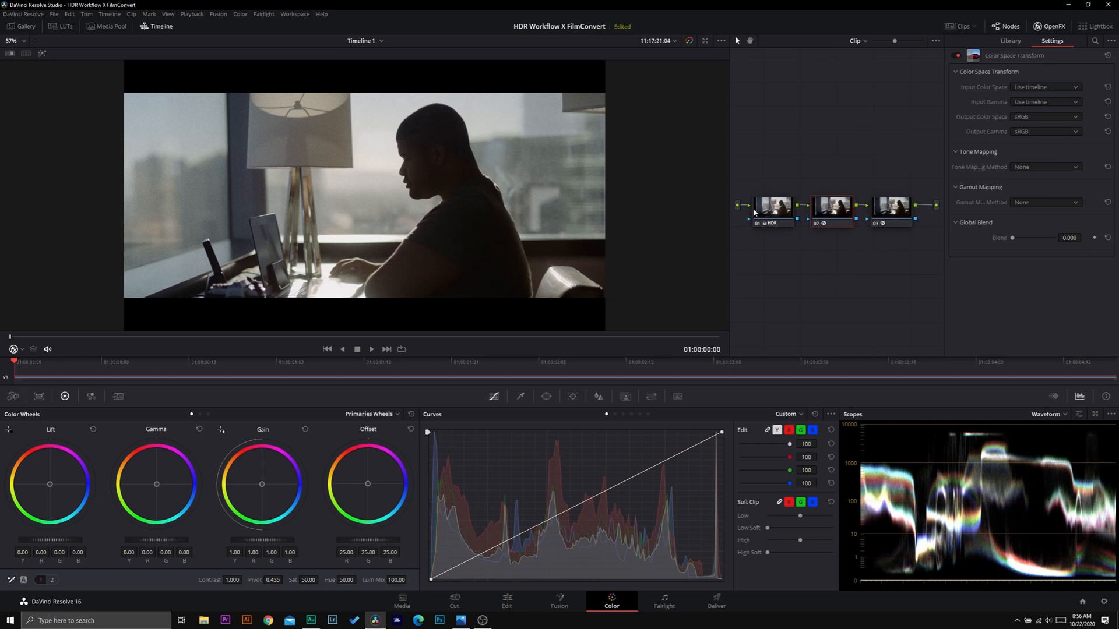
{"action": "left_click", "coordinate": [1011, 40]}
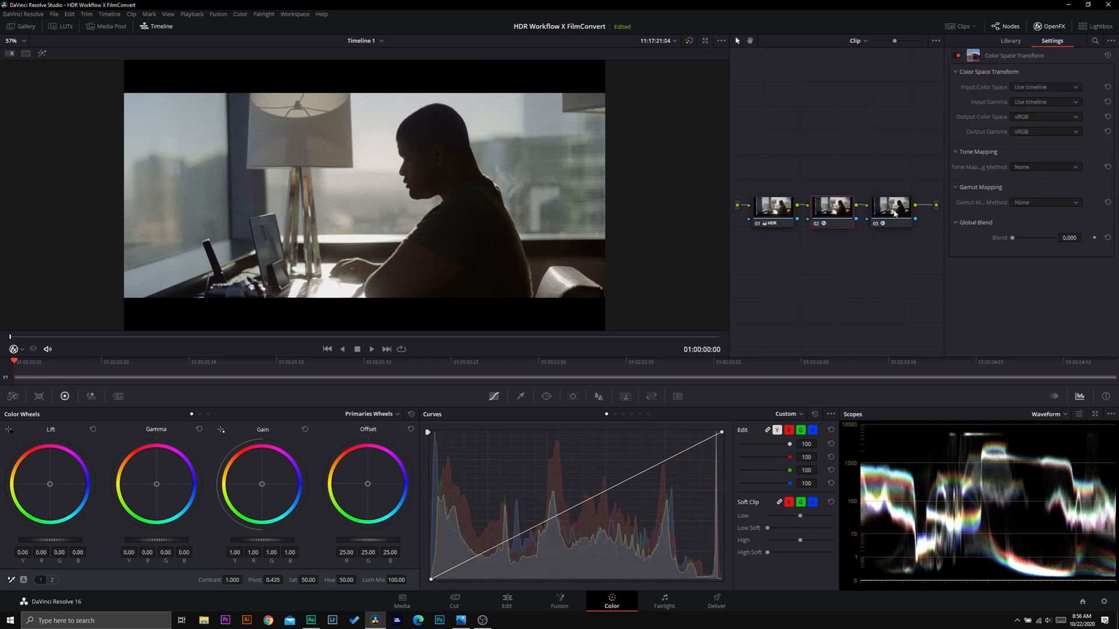
{"action": "left_click", "coordinate": [890, 207]}
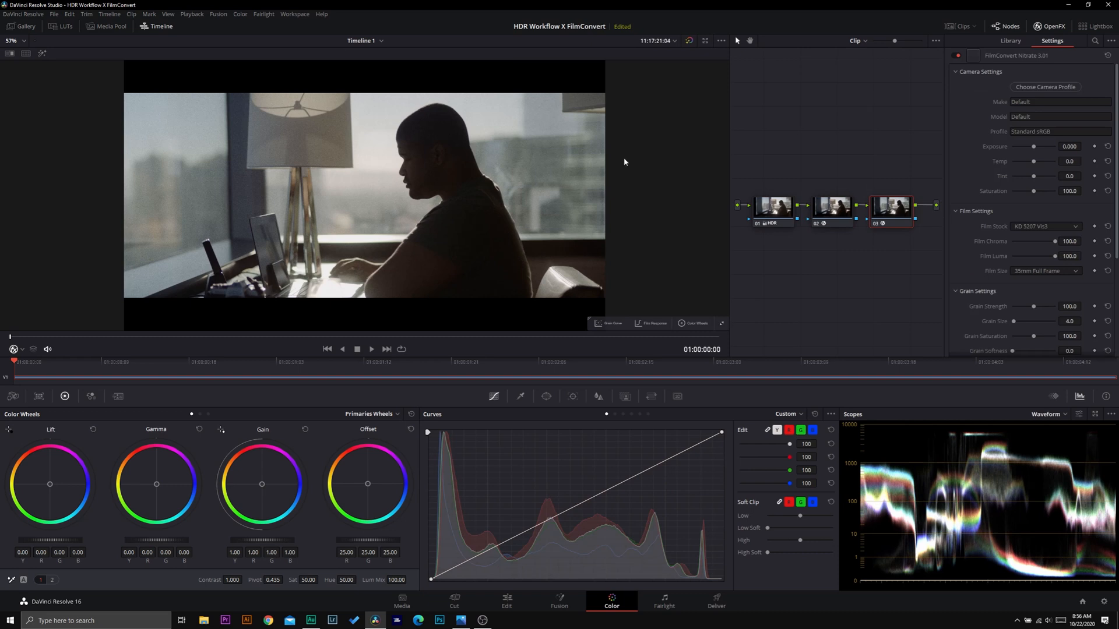
{"action": "mouse_move", "coordinate": [398, 183]}
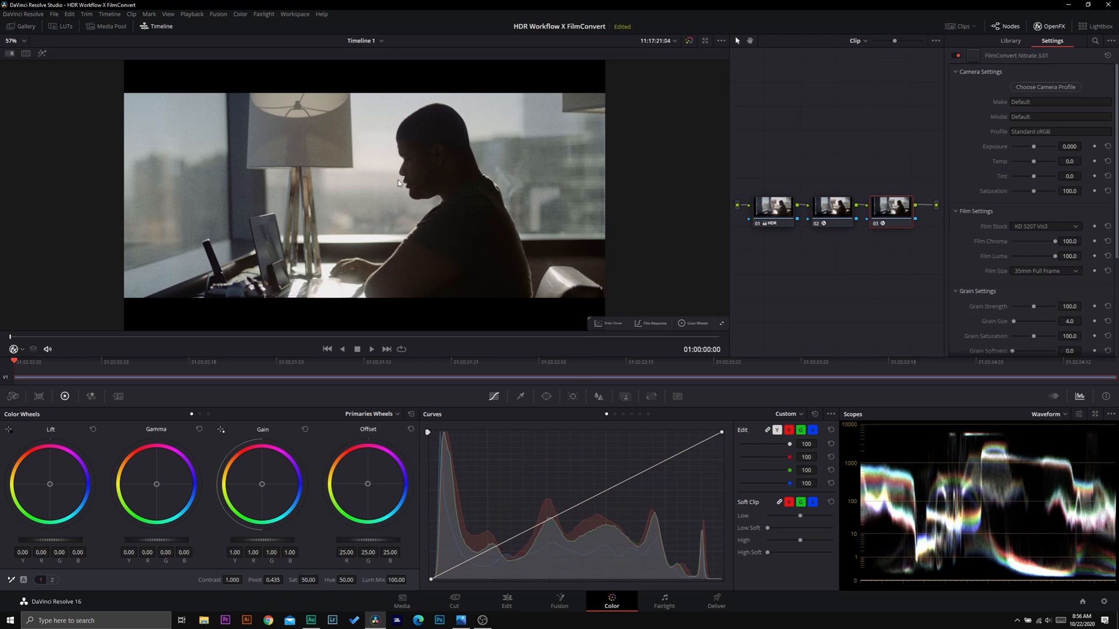
{"action": "left_click", "coordinate": [1010, 41]}
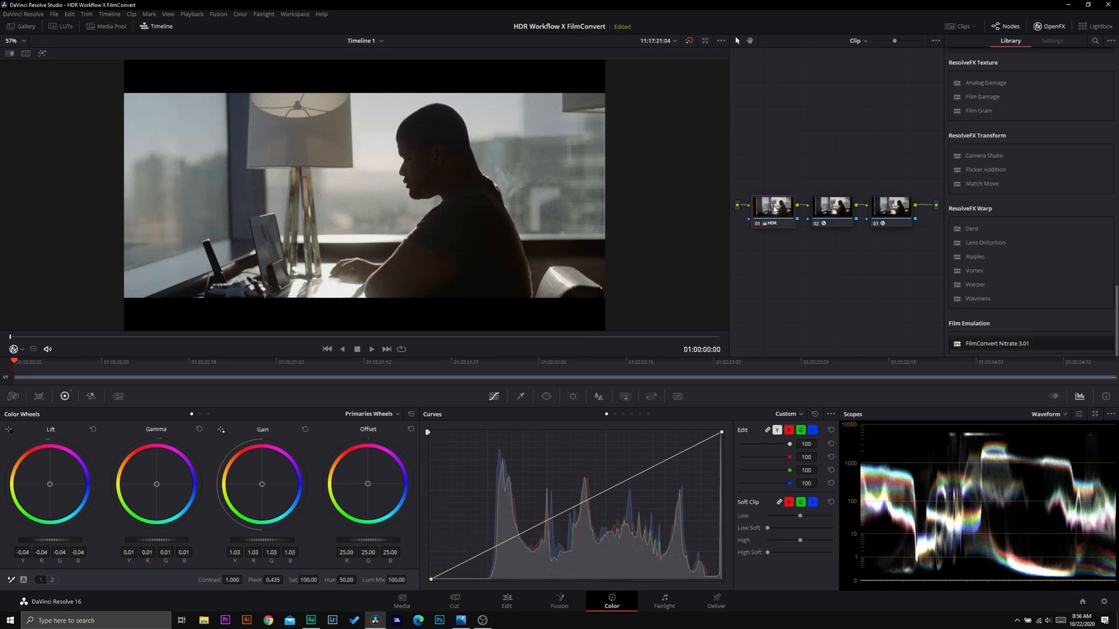
{"action": "left_click", "coordinate": [829, 206]}
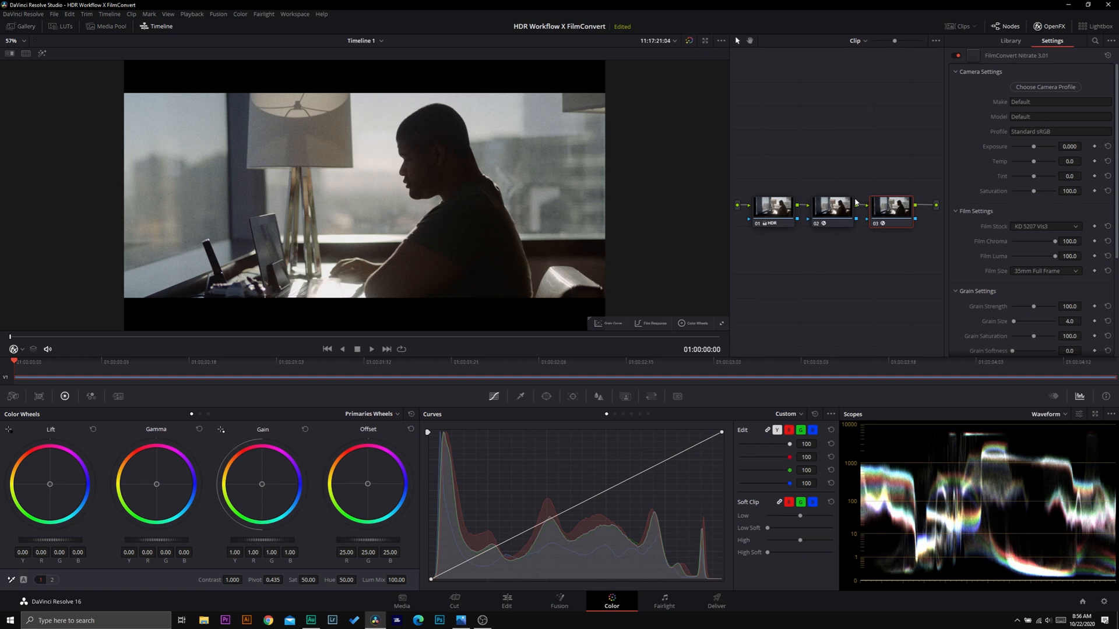
Set FilmConvert Nitrate saturation to 181.6.
{"action": "left_click_drag", "start_coordinate": [1032, 191], "coordinate": [1036, 192]}
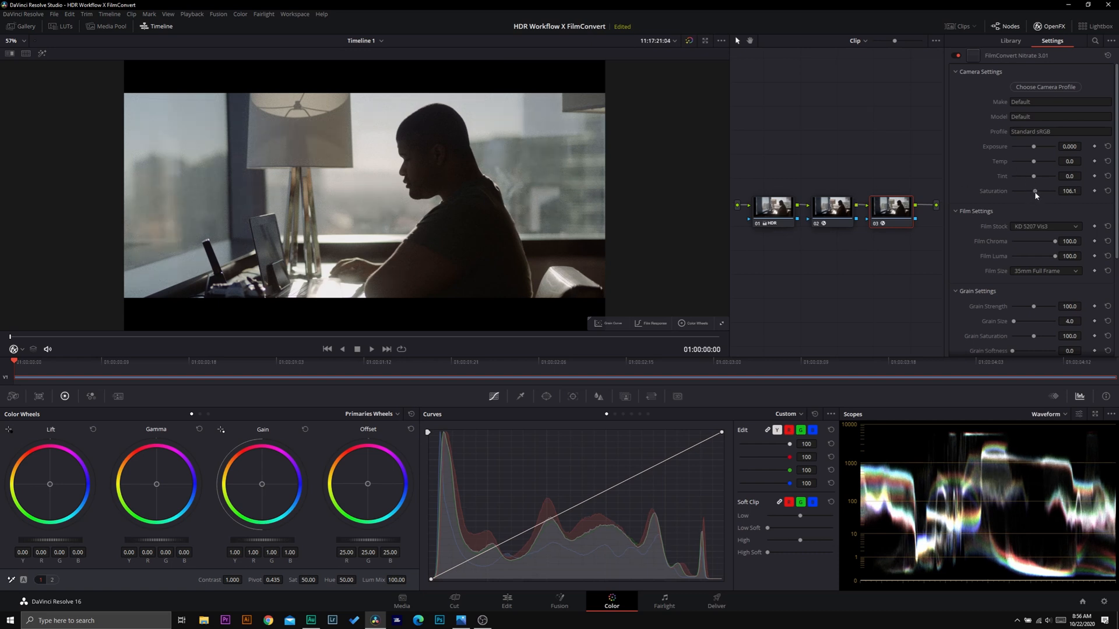
{"action": "left_click_drag", "start_coordinate": [1035, 191], "coordinate": [1056, 191]}
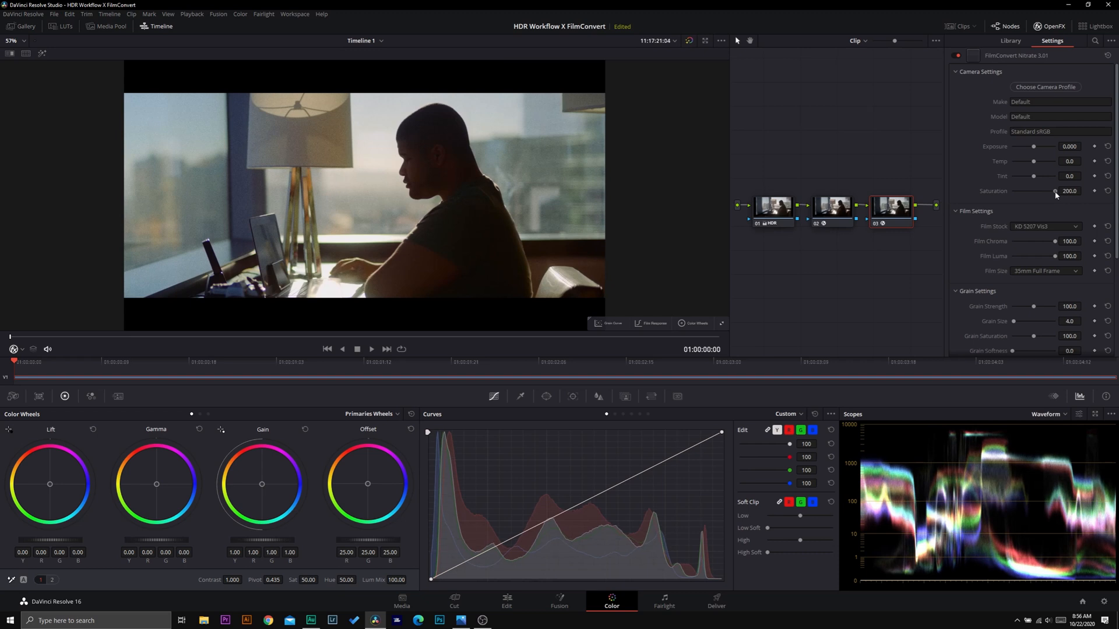
{"action": "left_click_drag", "start_coordinate": [1060, 190], "coordinate": [1049, 190]}
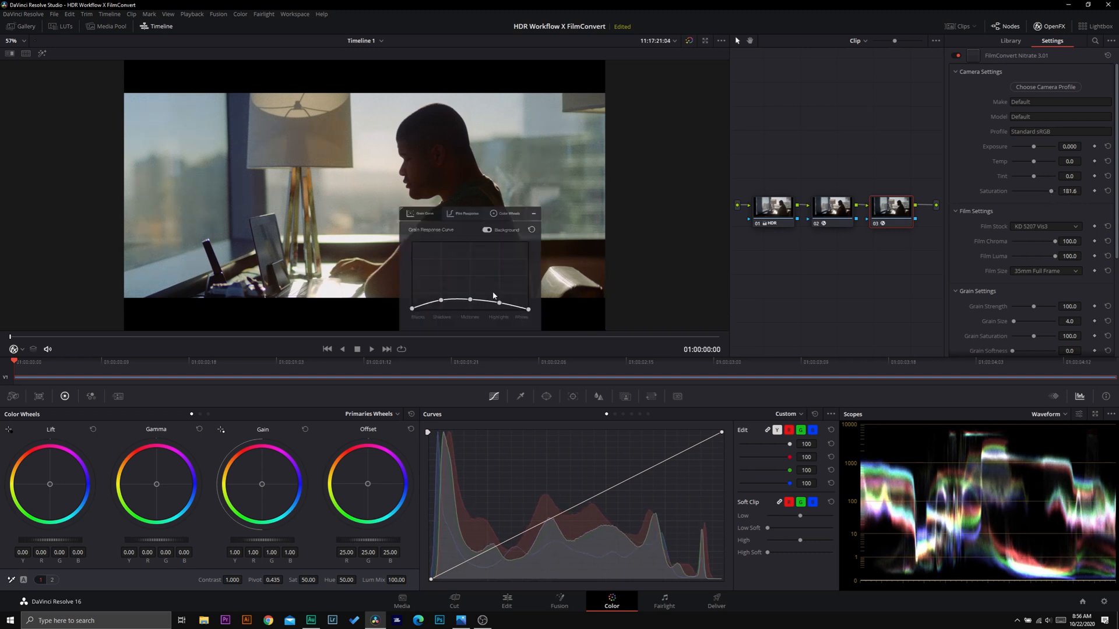
Reshape the grain response curve with less midtone grain and more highlight grain.
{"action": "left_click_drag", "start_coordinate": [500, 299], "coordinate": [441, 309]}
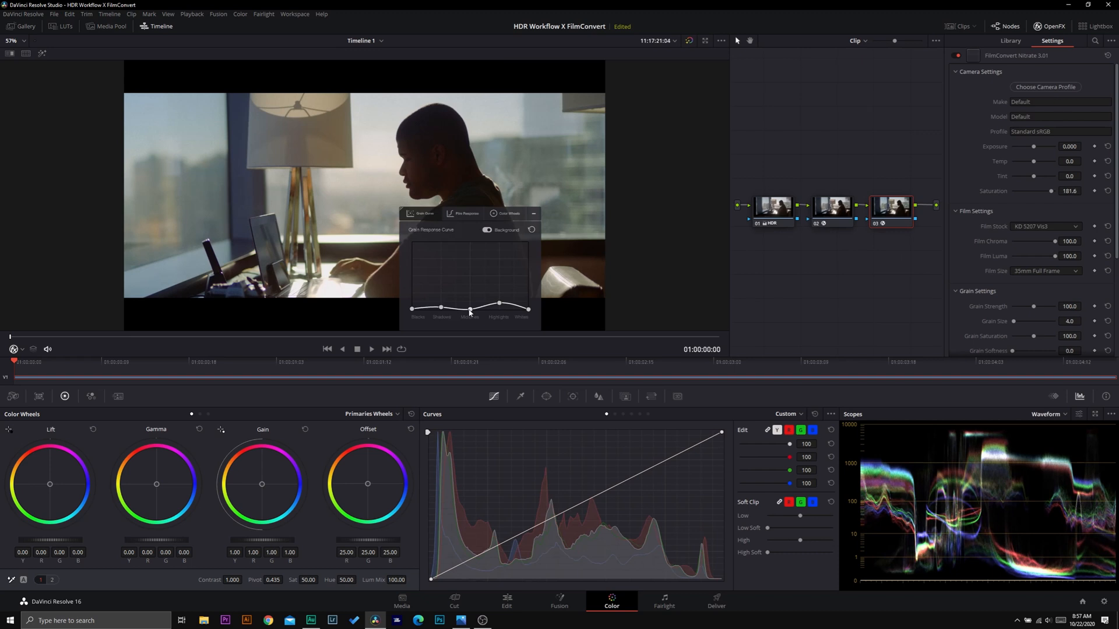
{"action": "left_click_drag", "start_coordinate": [469, 299], "coordinate": [441, 309]}
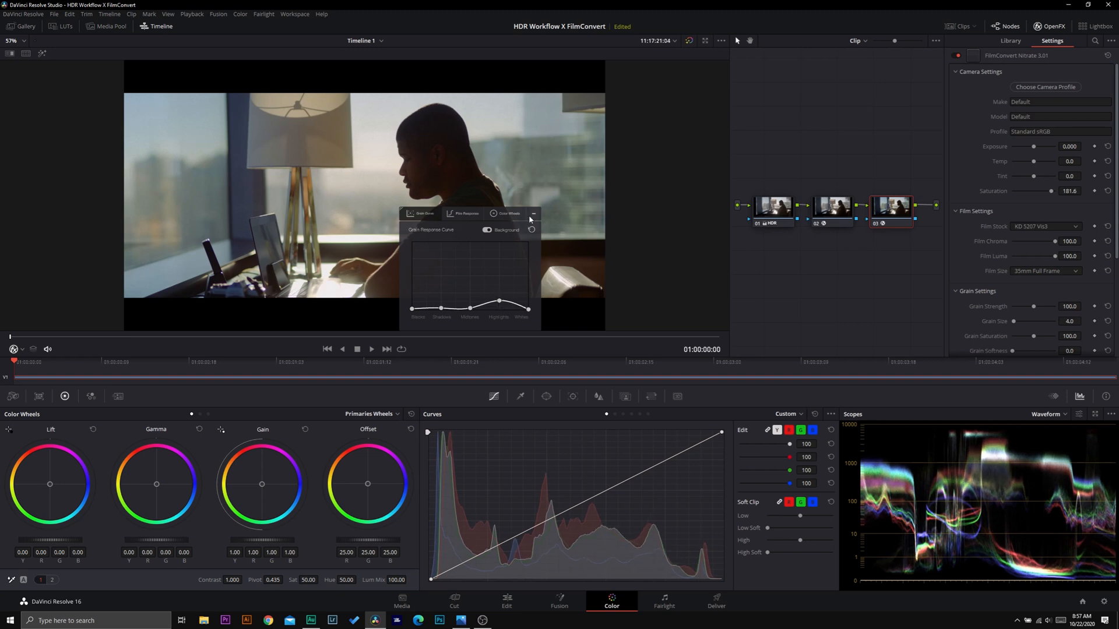
{"action": "left_click", "coordinate": [687, 41]}
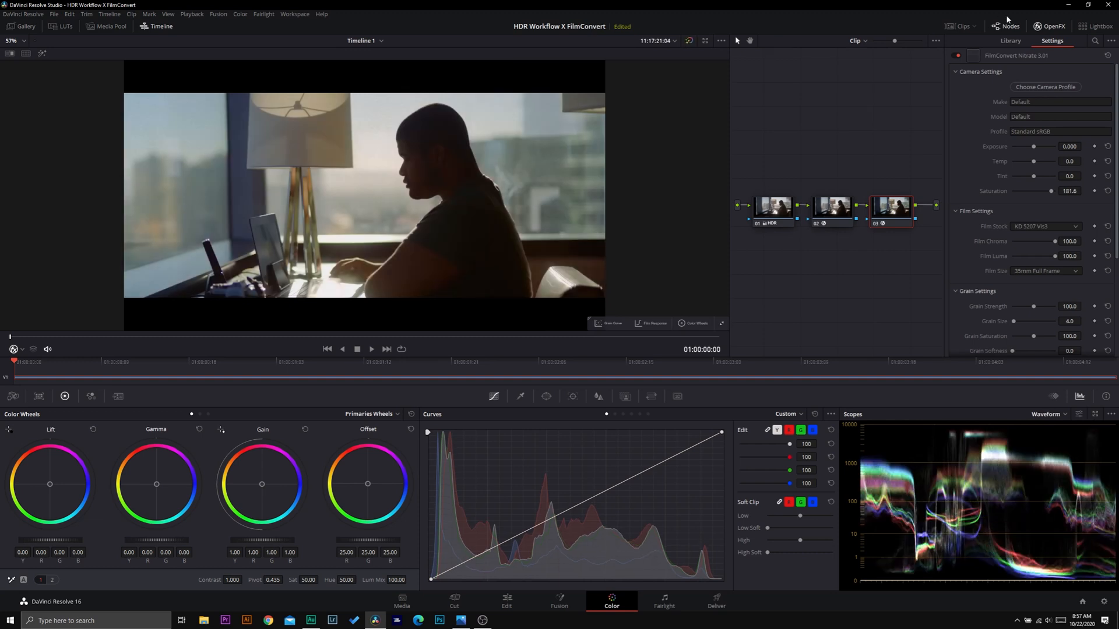
Play the saved gallery still to show a split wipe against the current grade.
{"action": "left_click", "coordinate": [26, 26]}
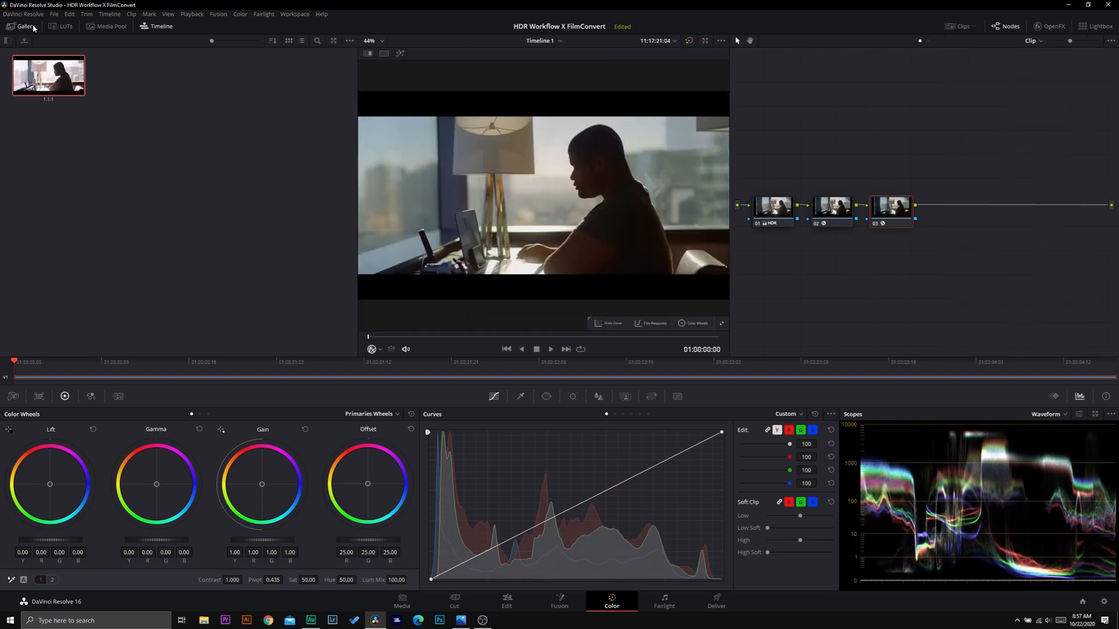
{"action": "right_click", "coordinate": [47, 75]}
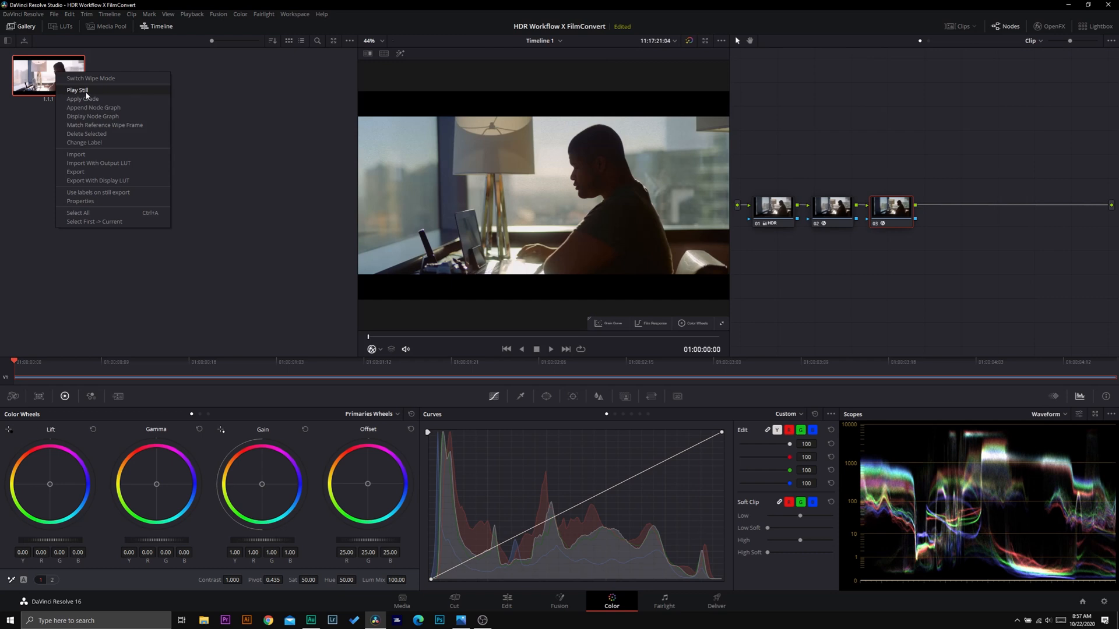
{"action": "left_click", "coordinate": [77, 89]}
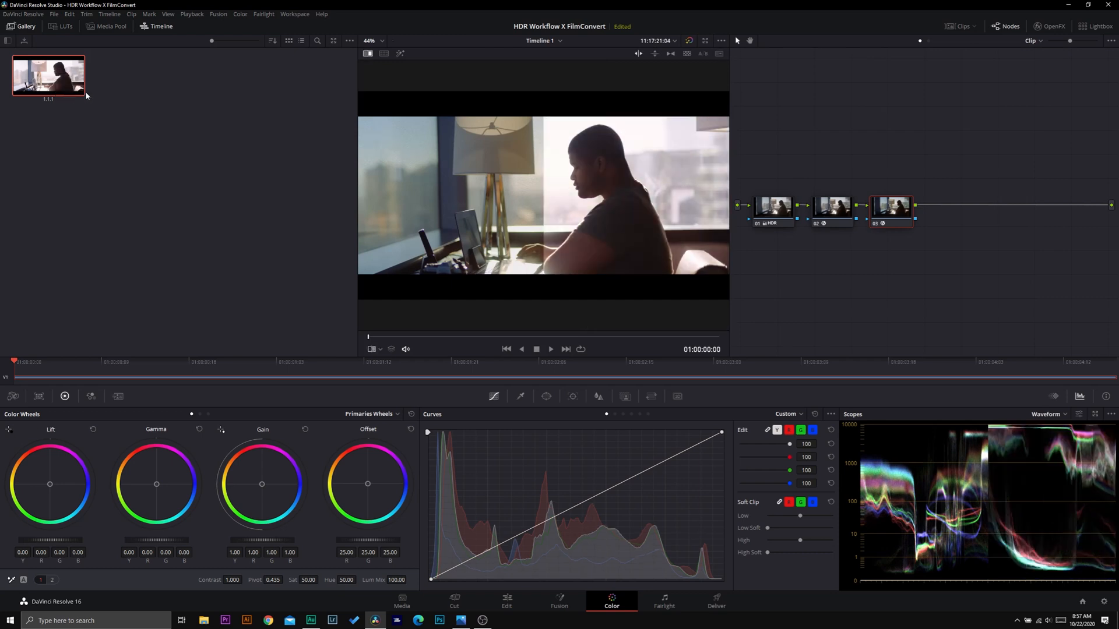
{"action": "mouse_move", "coordinate": [29, 35]}
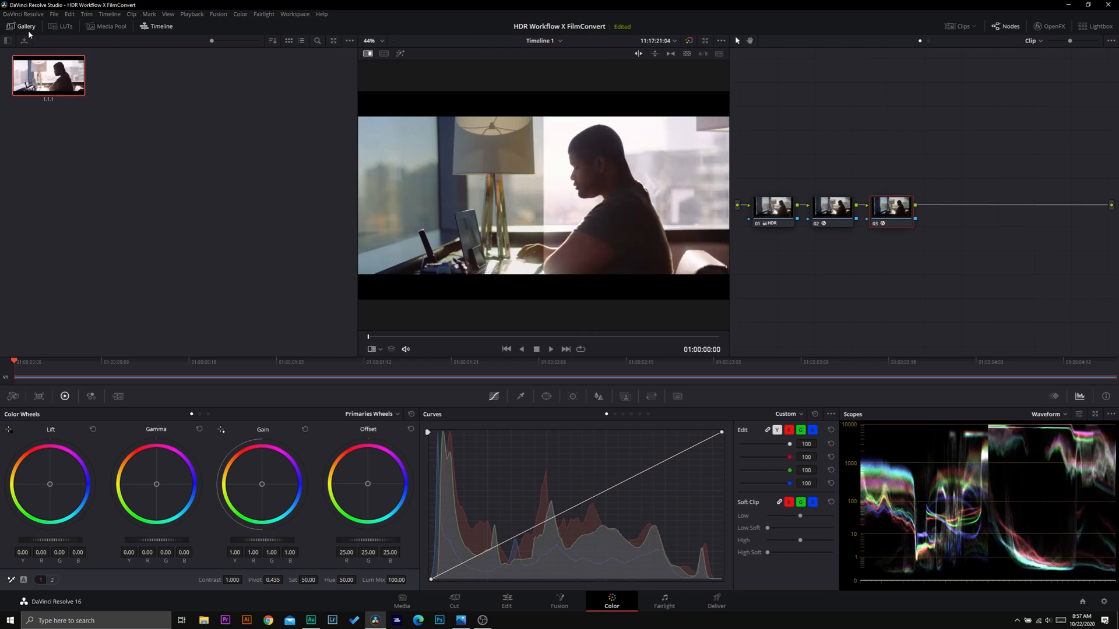